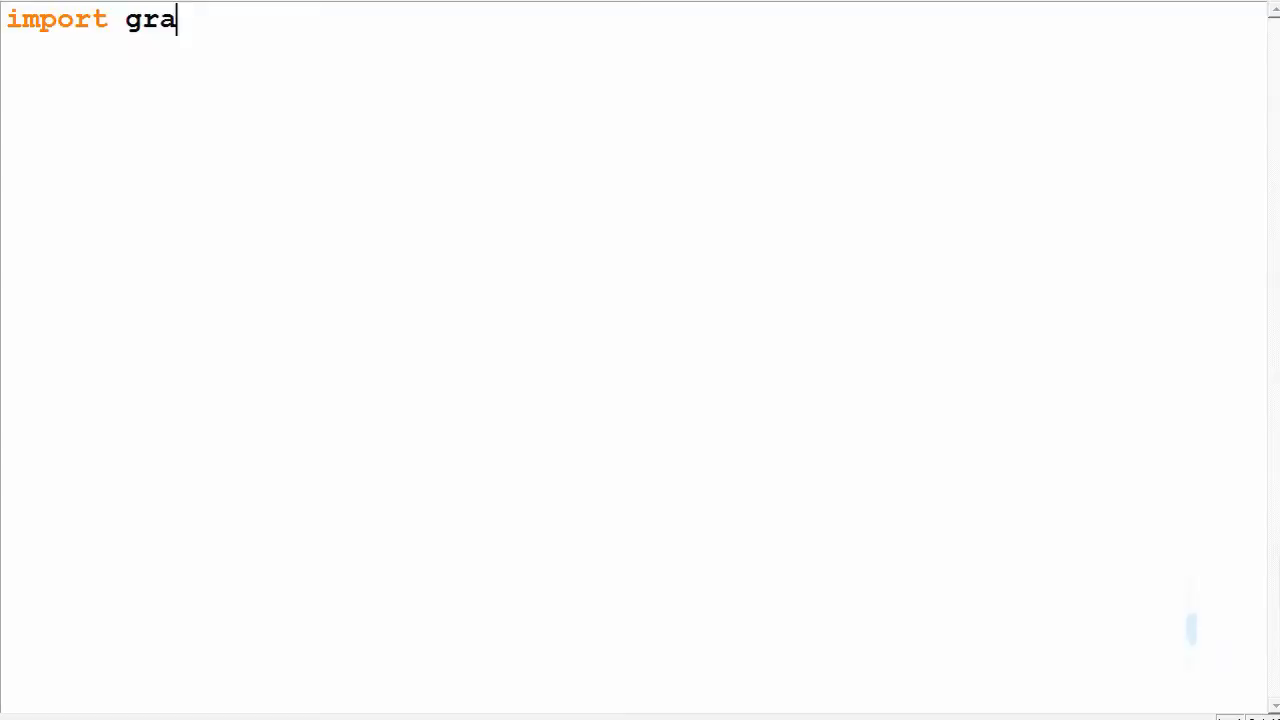
# Step: Finish the 'import graphics' line
pyautogui.write('phics')
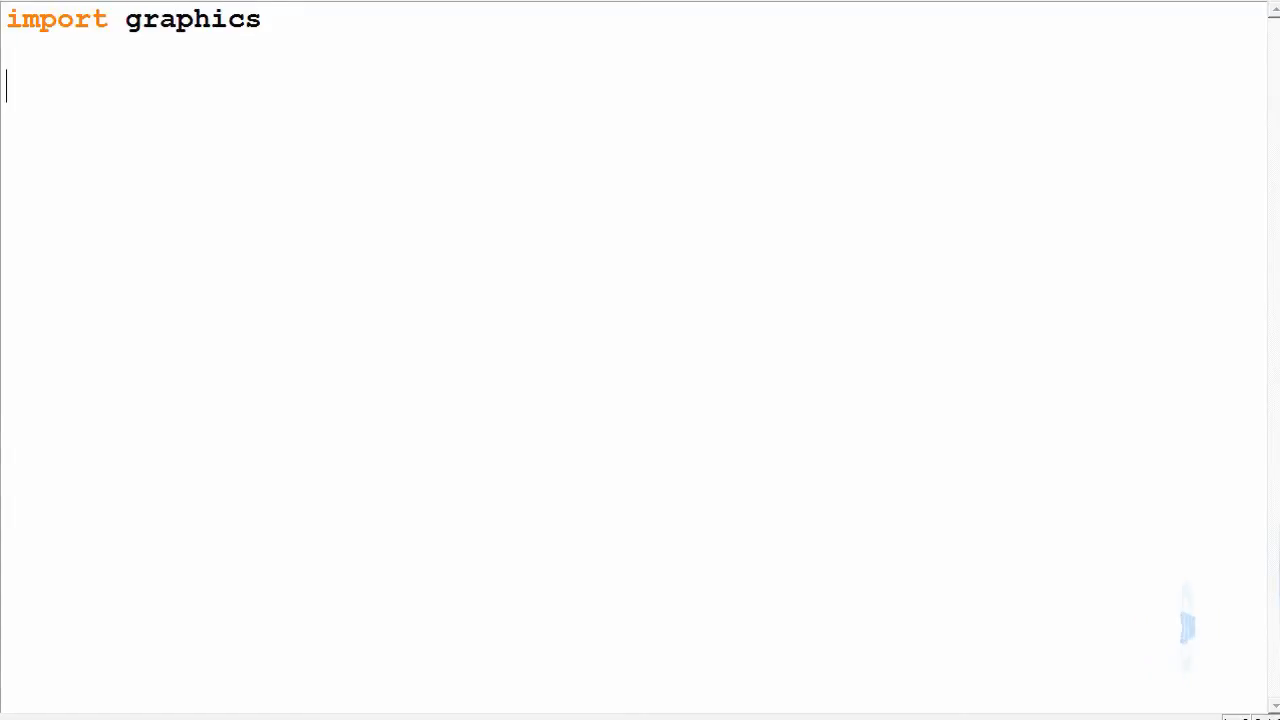
# Step: Add win = graphics.GraphWin("Awesome", 500, 500) to create the window
pyautogui.write('win =')
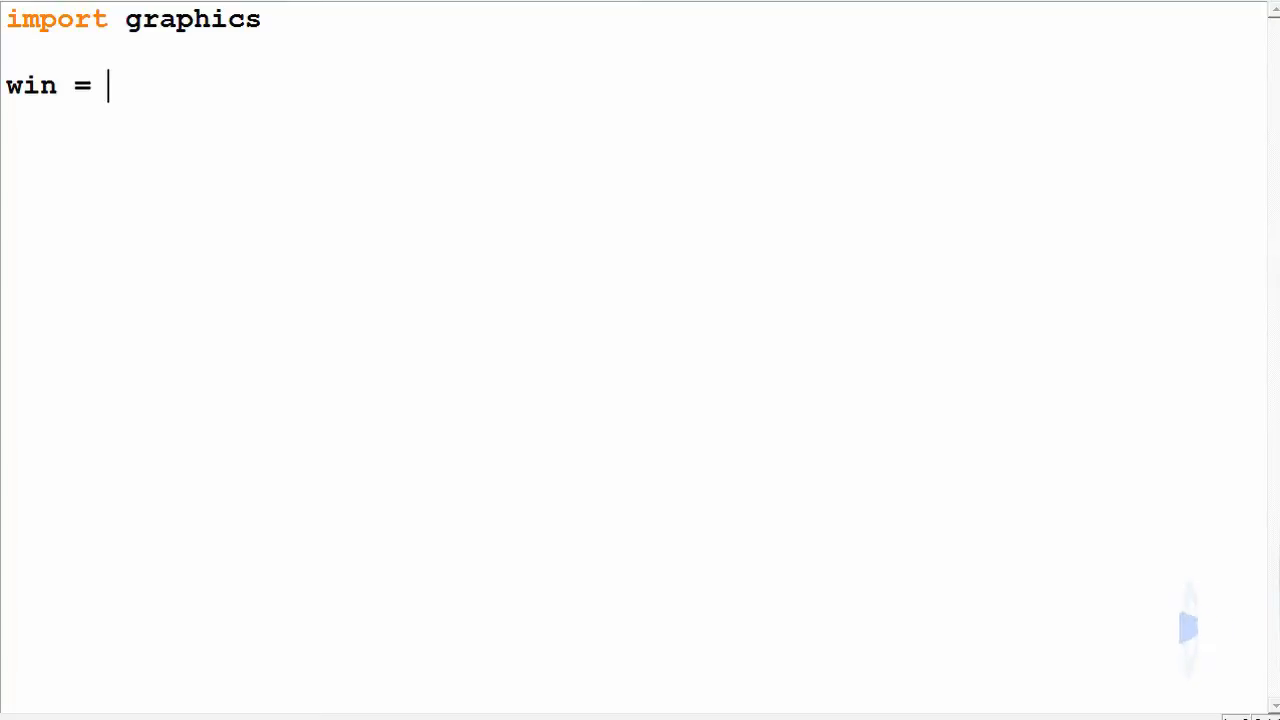
pyautogui.write('graphics')
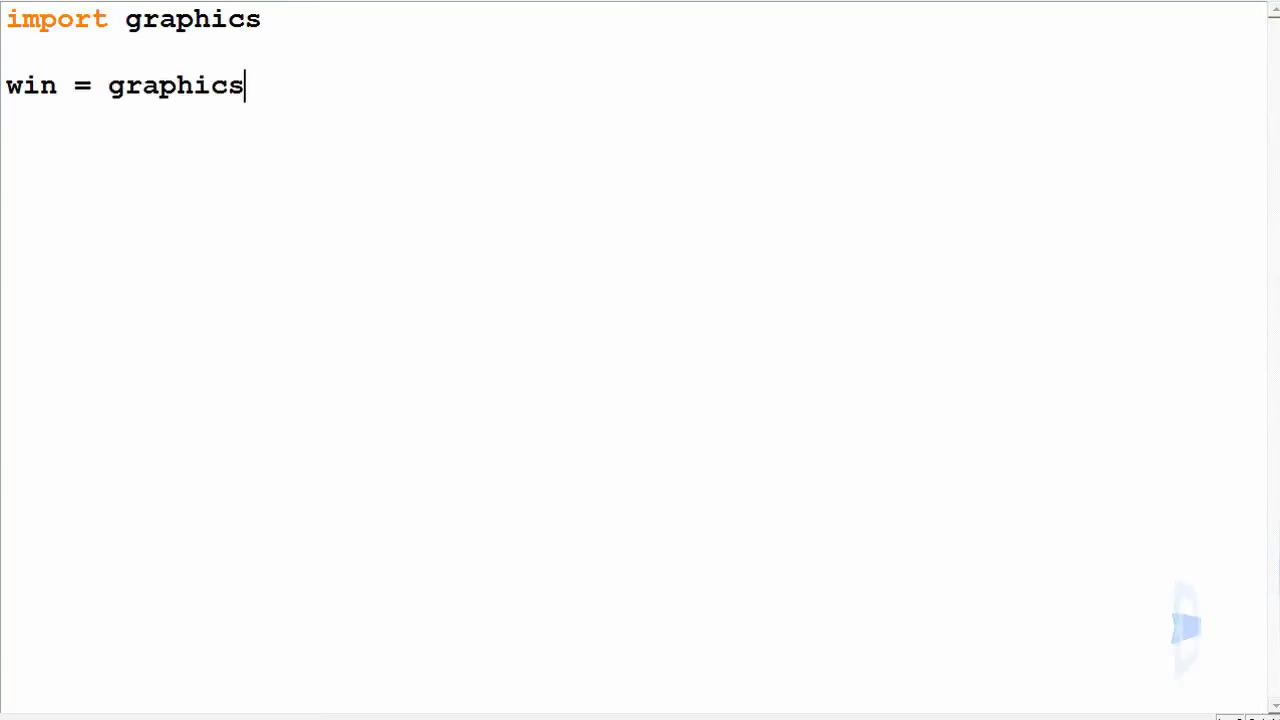
pyautogui.write('.Gra')
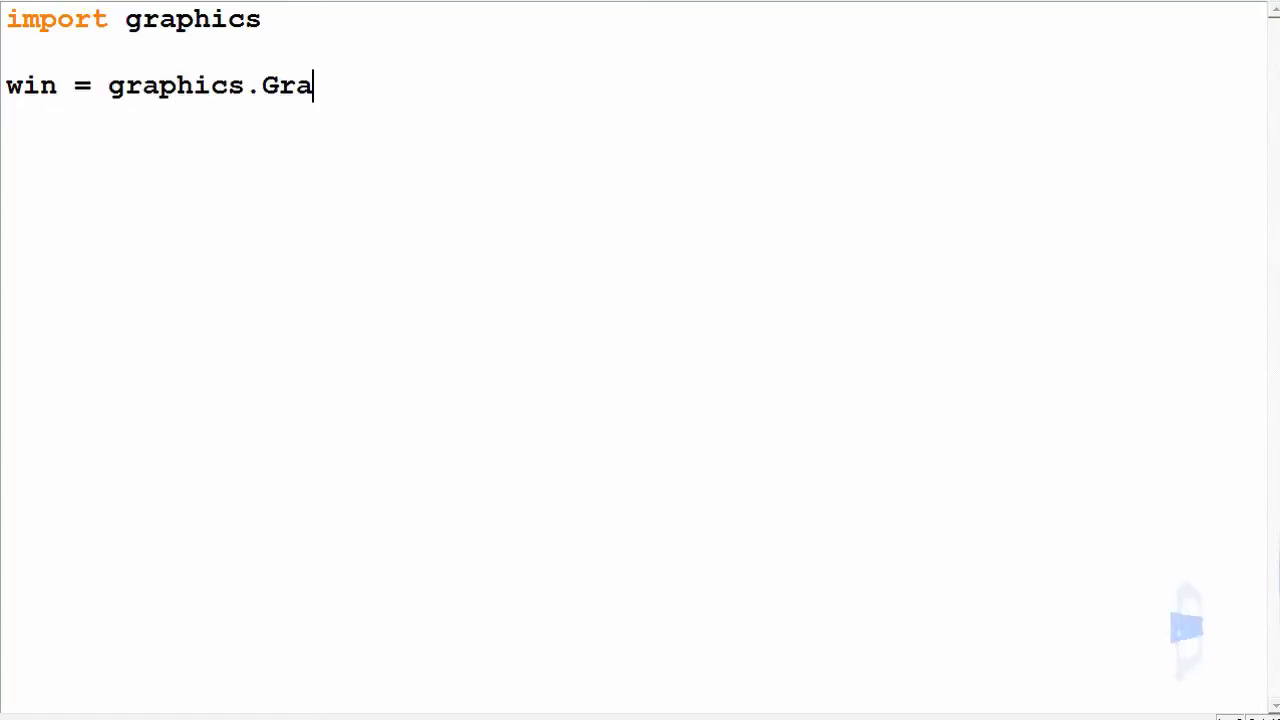
pyautogui.write('phWin')
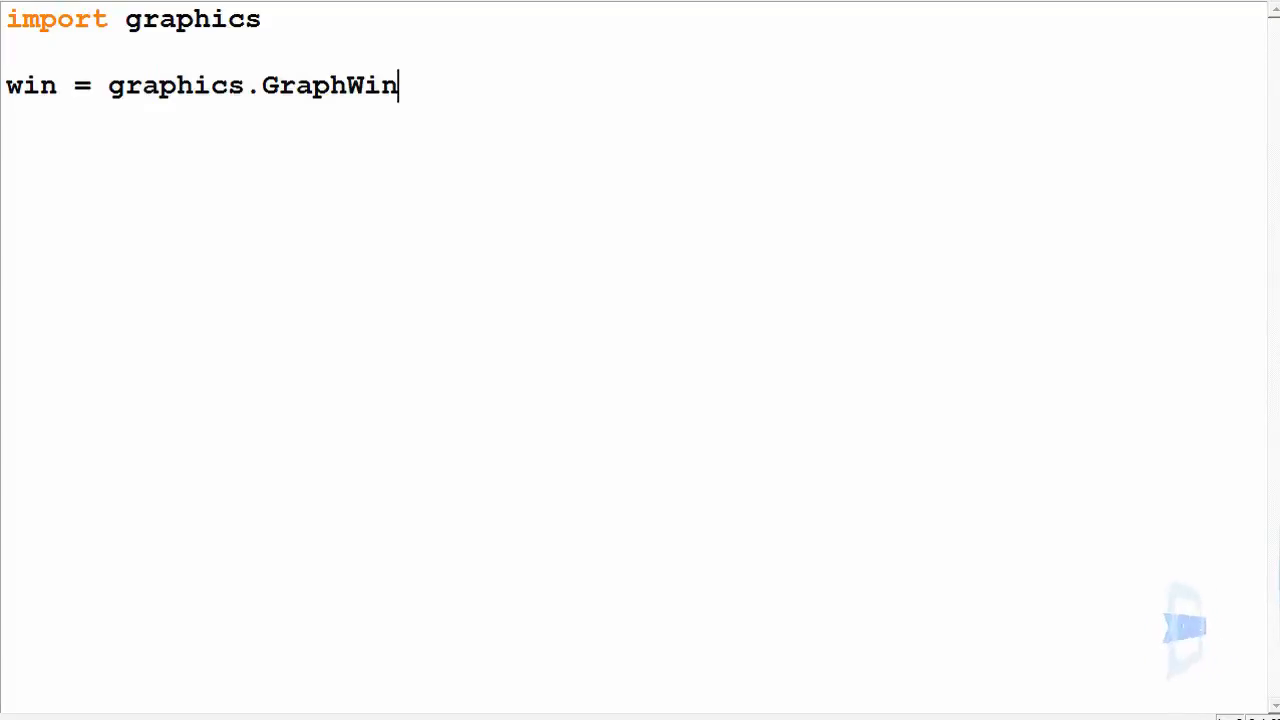
pyautogui.write('("')
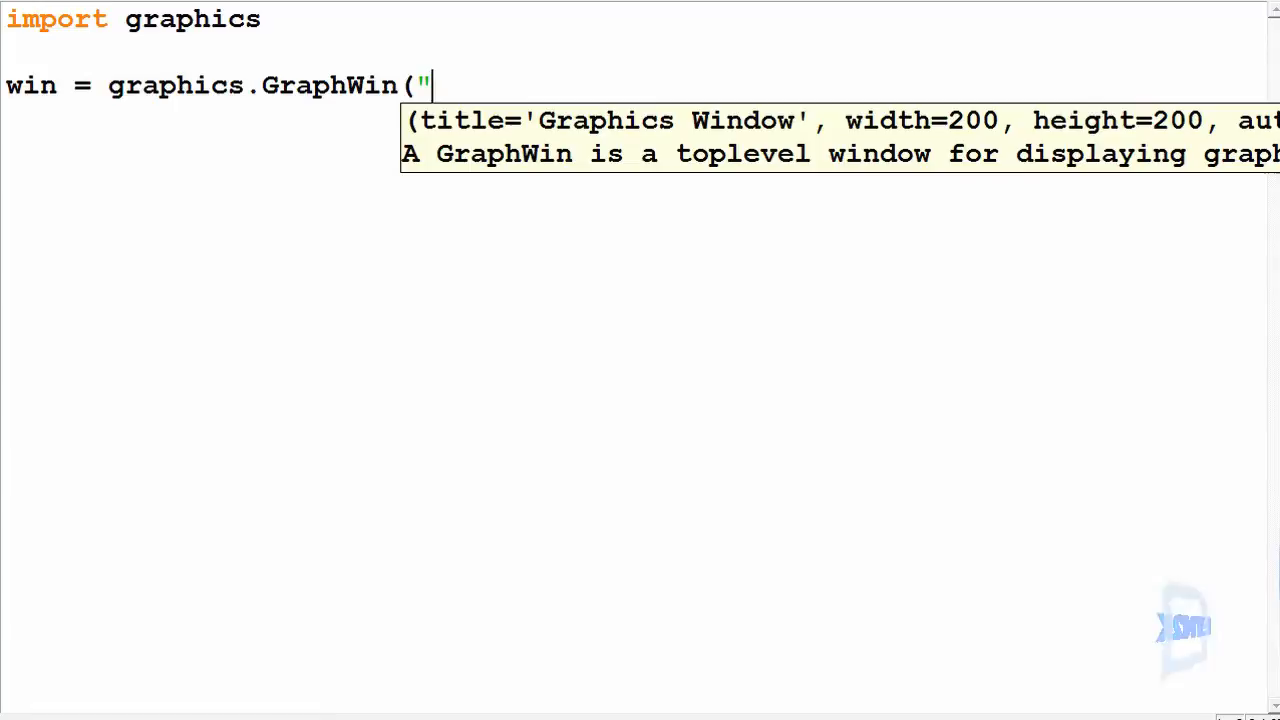
pyautogui.write('Aweso')
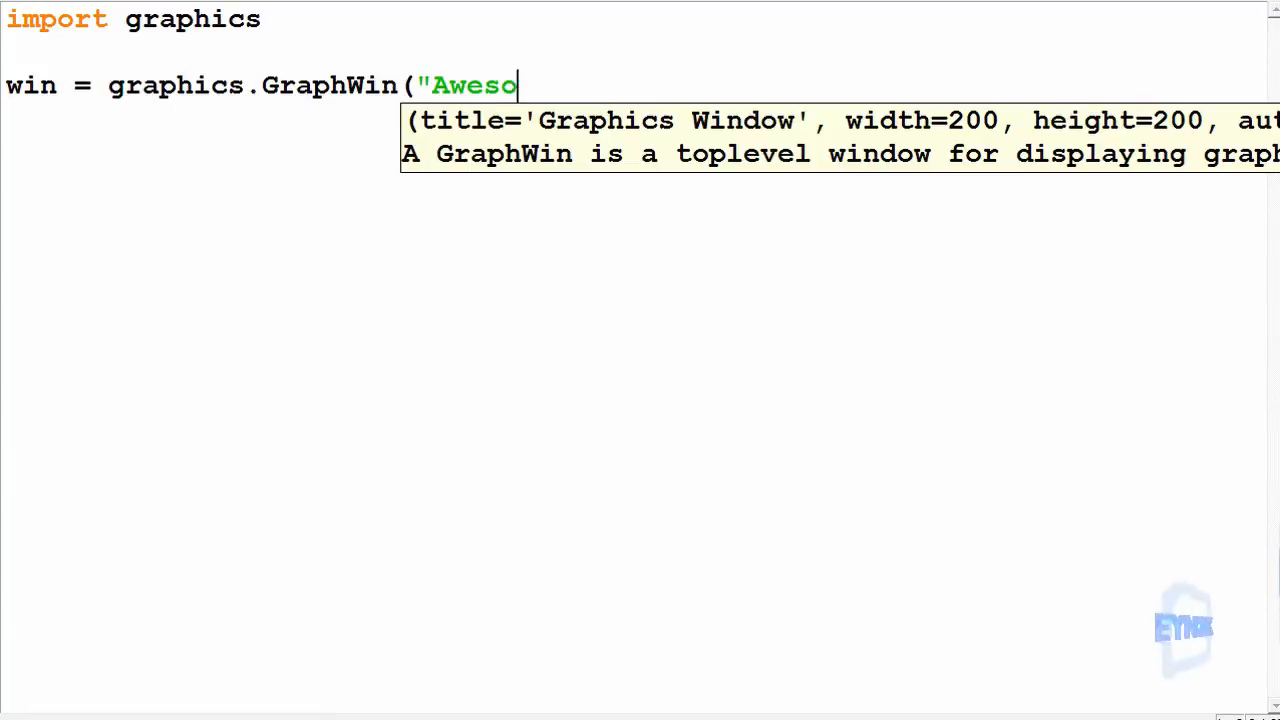
pyautogui.write('me",')
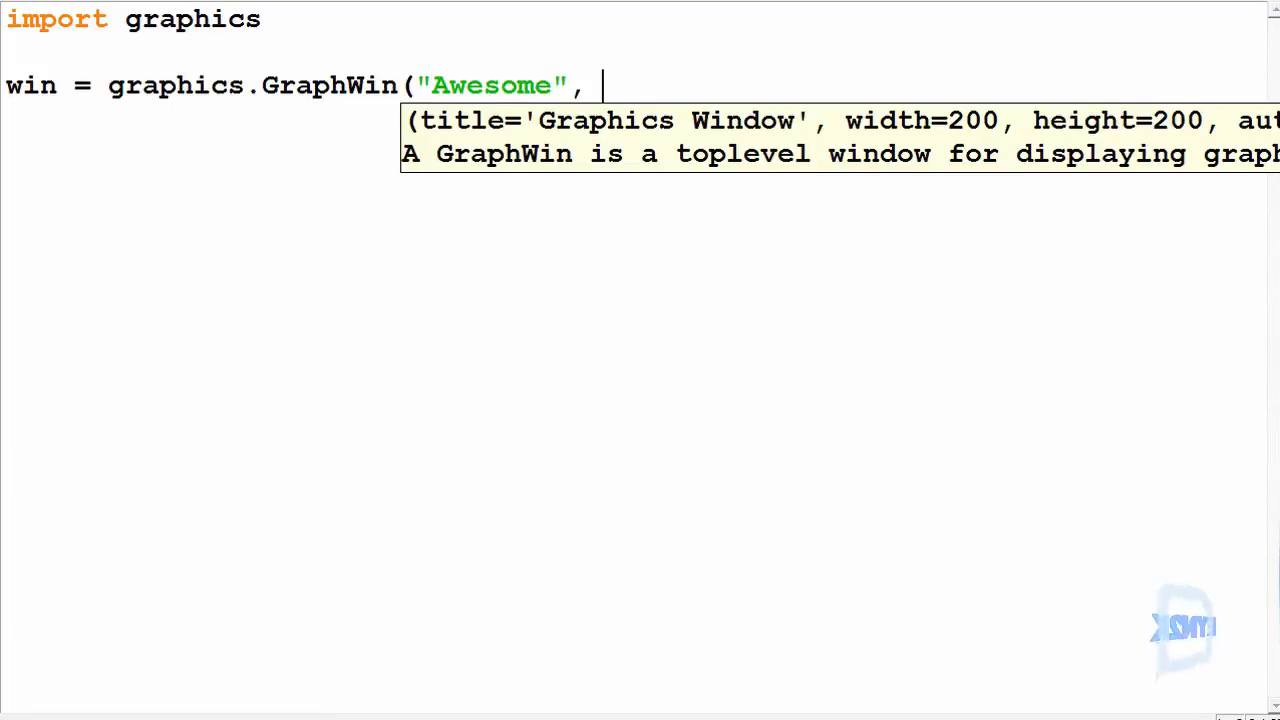
pyautogui.write('500,')
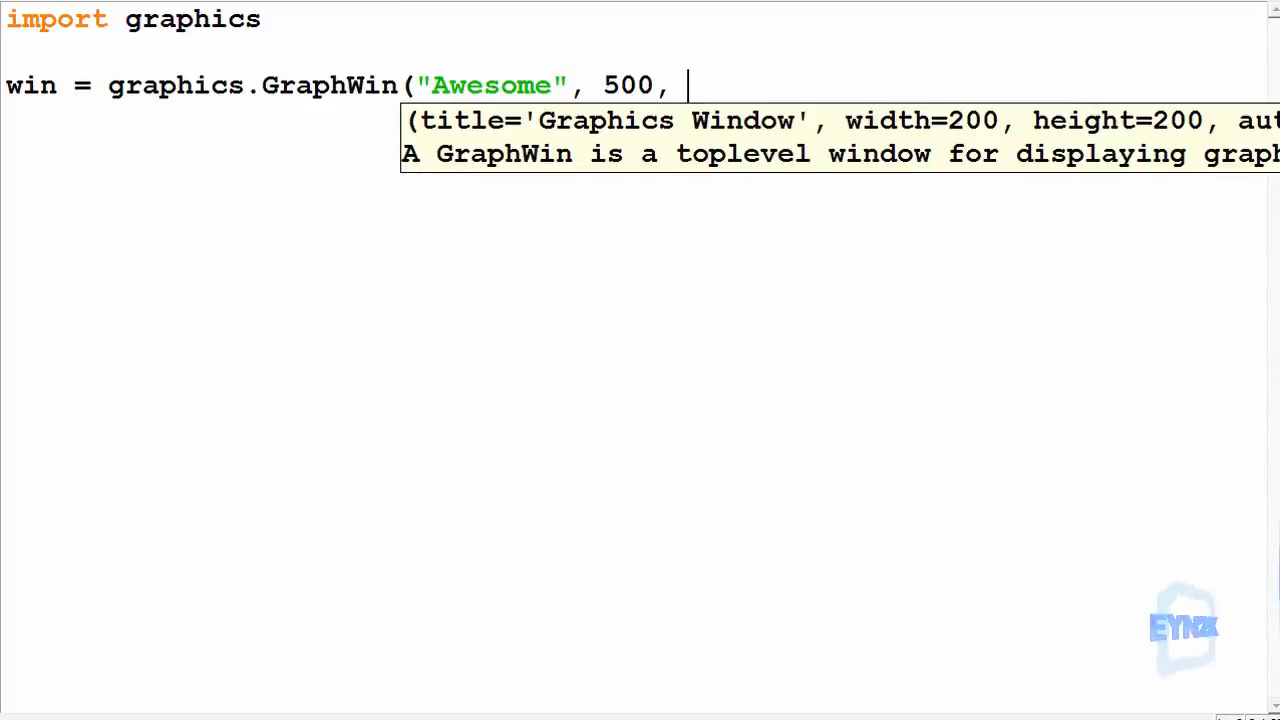
pyautogui.write('500)')
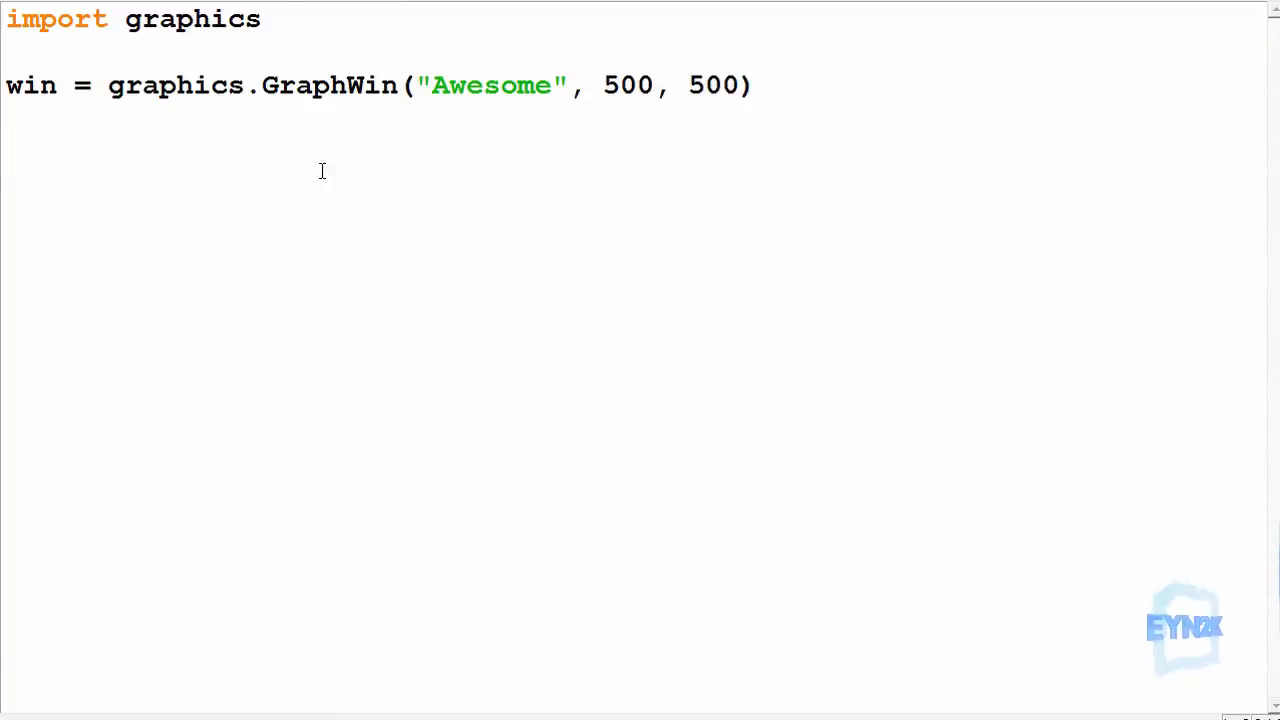
pyautogui.moveTo(520, 300)
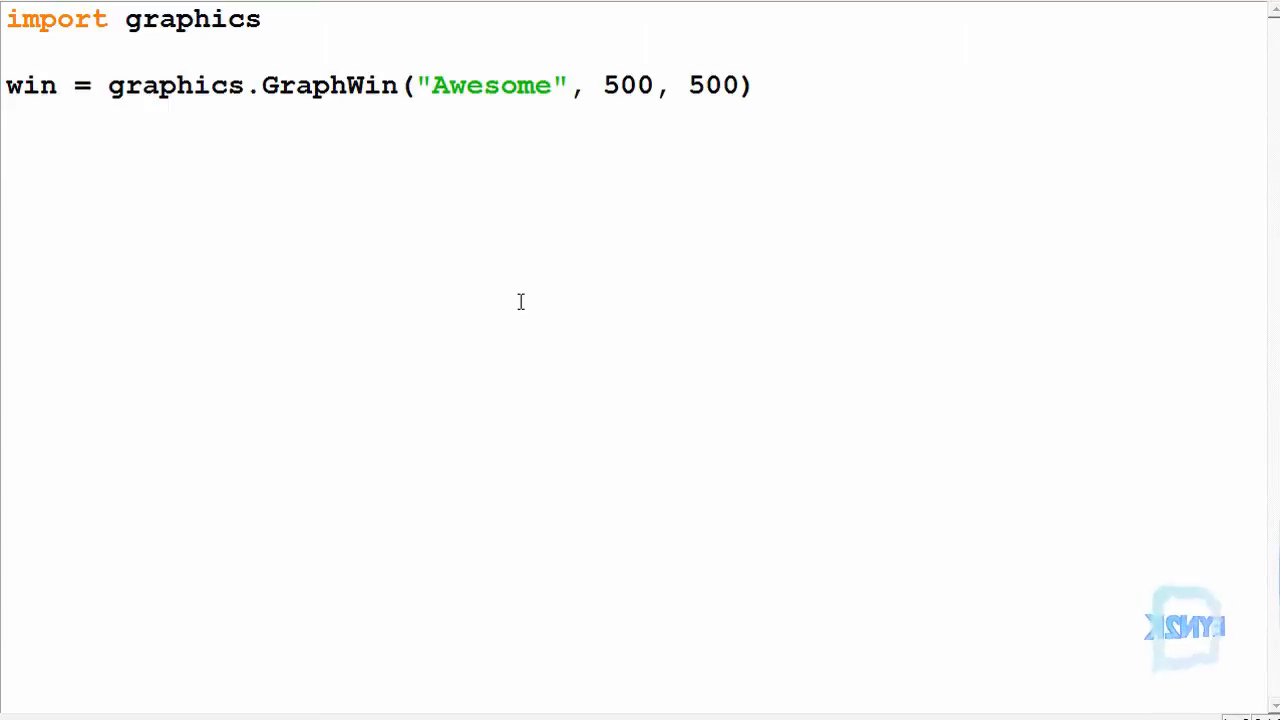
pyautogui.moveTo(556, 302)
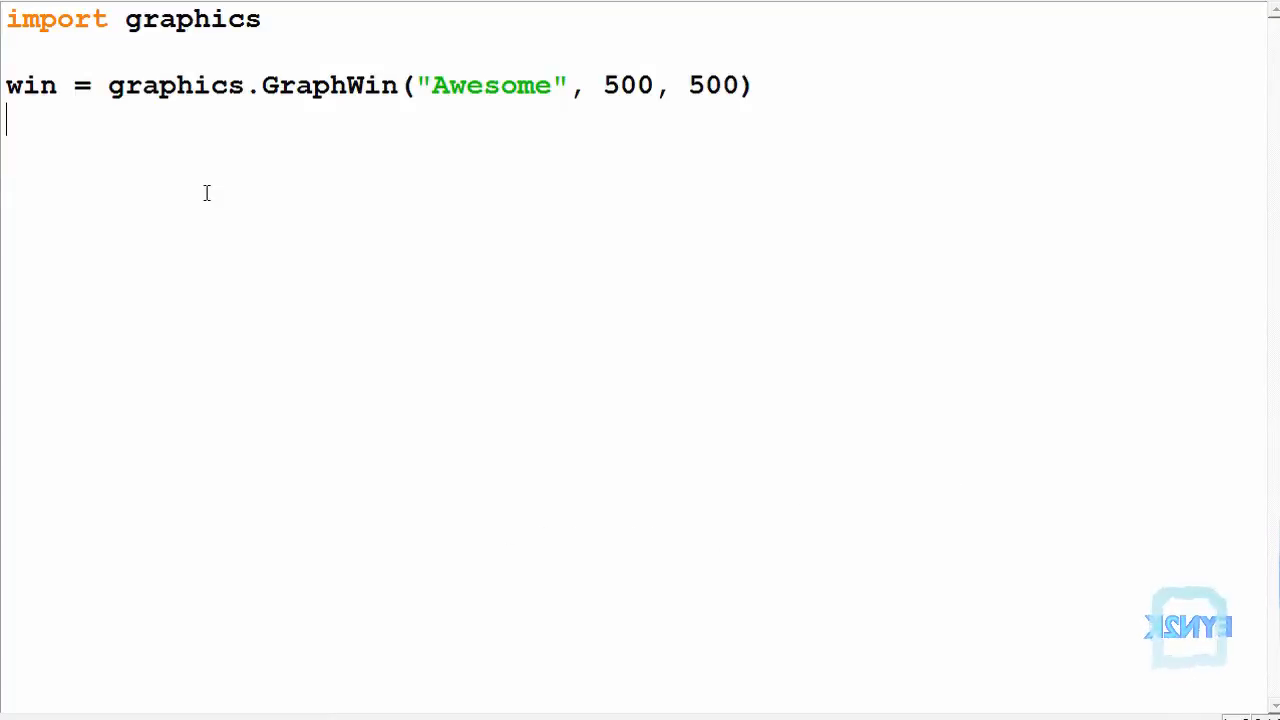
pyautogui.moveTo(850, 352)
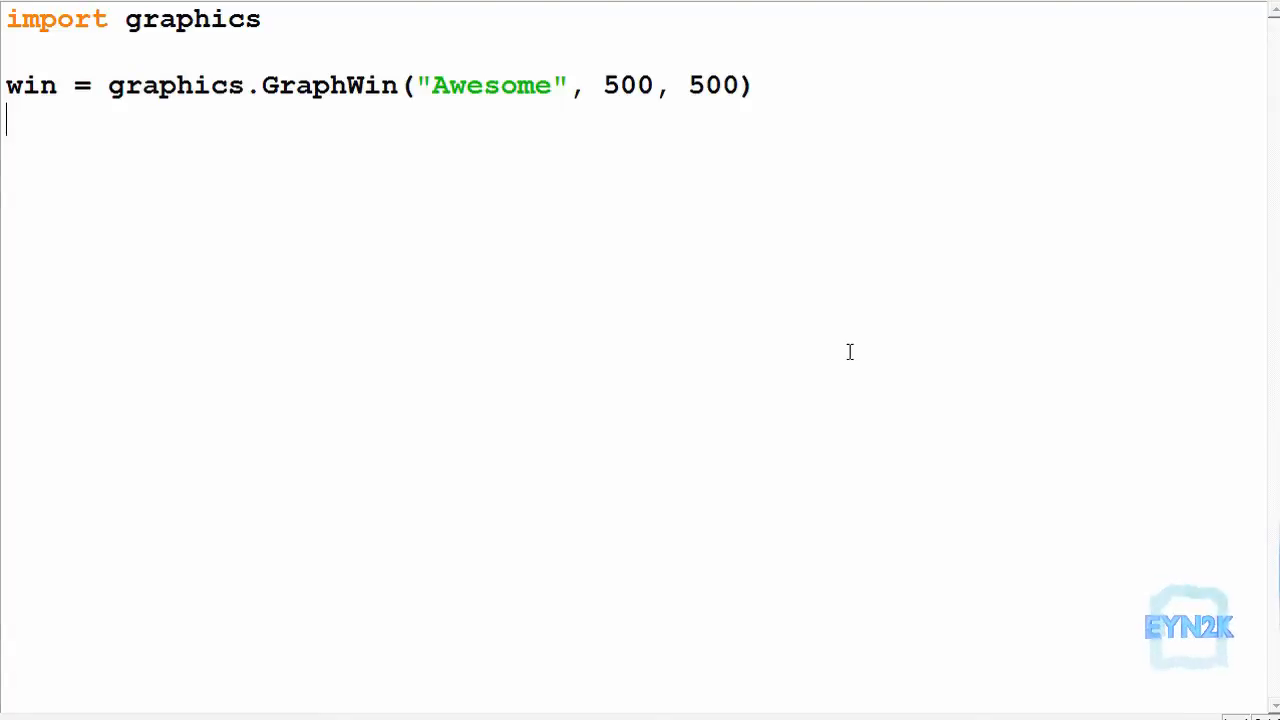
pyautogui.moveTo(894, 386)
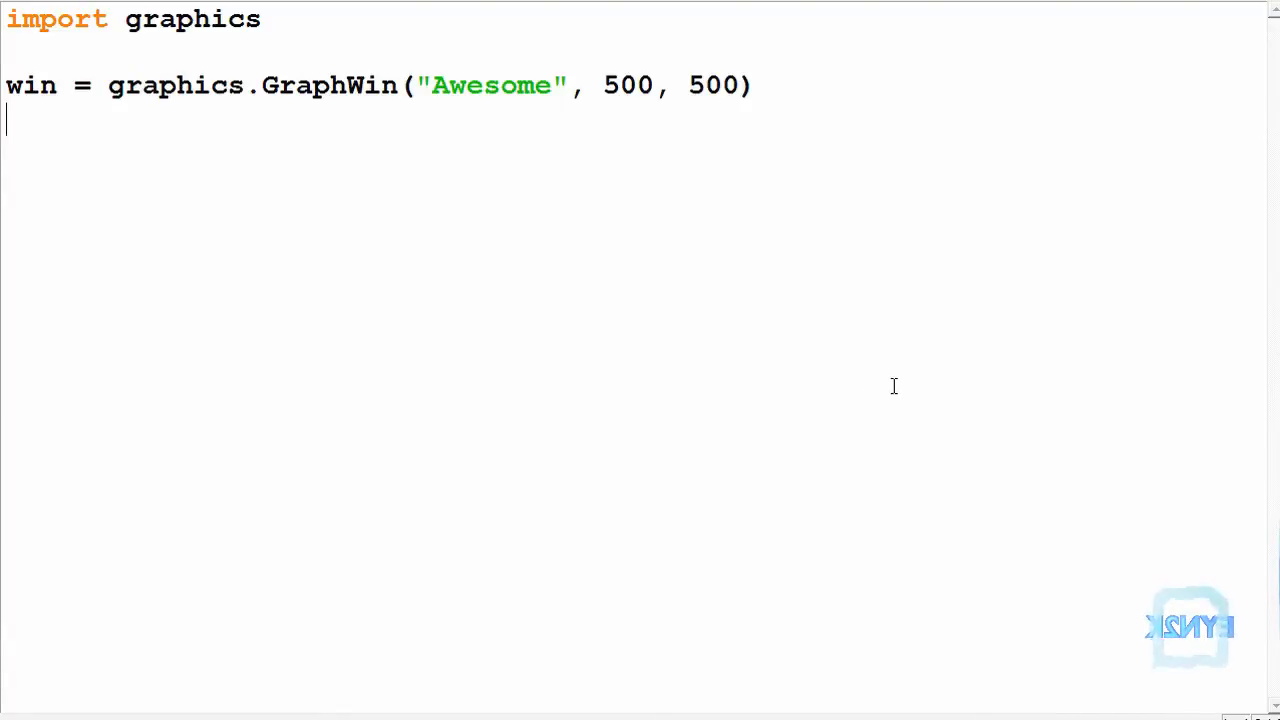
# Step: Write the loop header 'for x in range(0, 501):' below the window line
pyautogui.write('f')
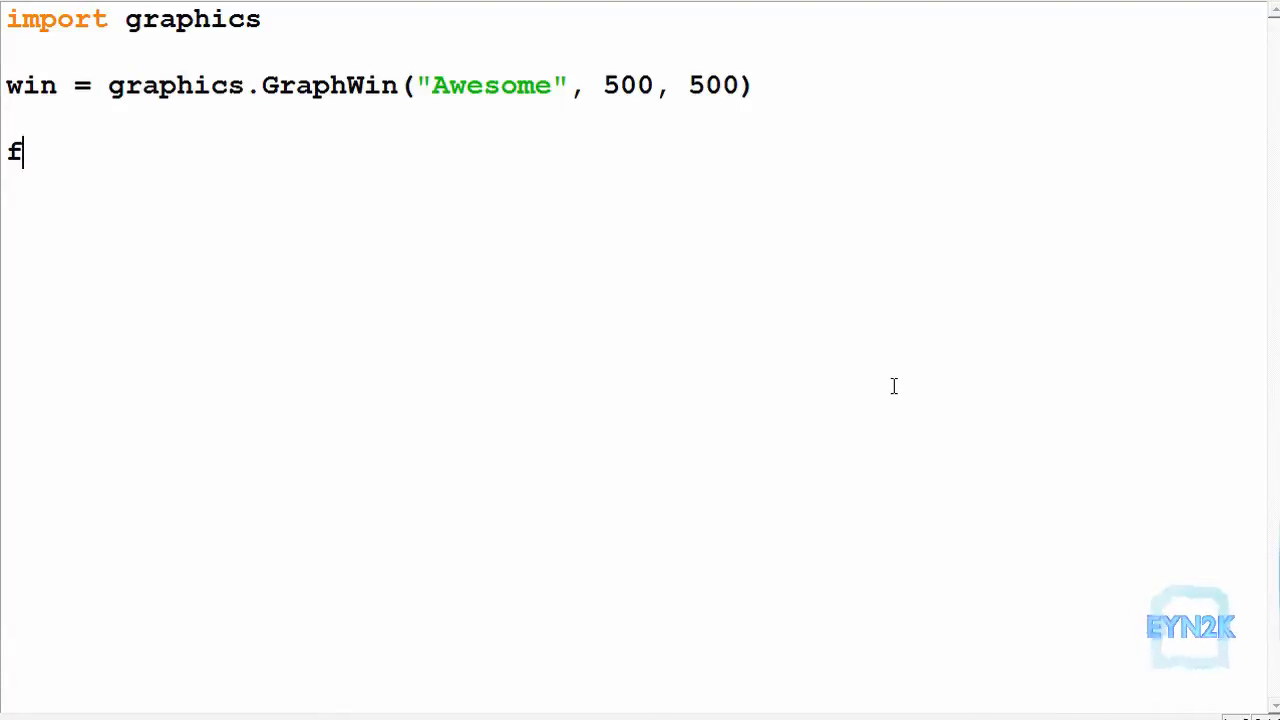
pyautogui.write('or')
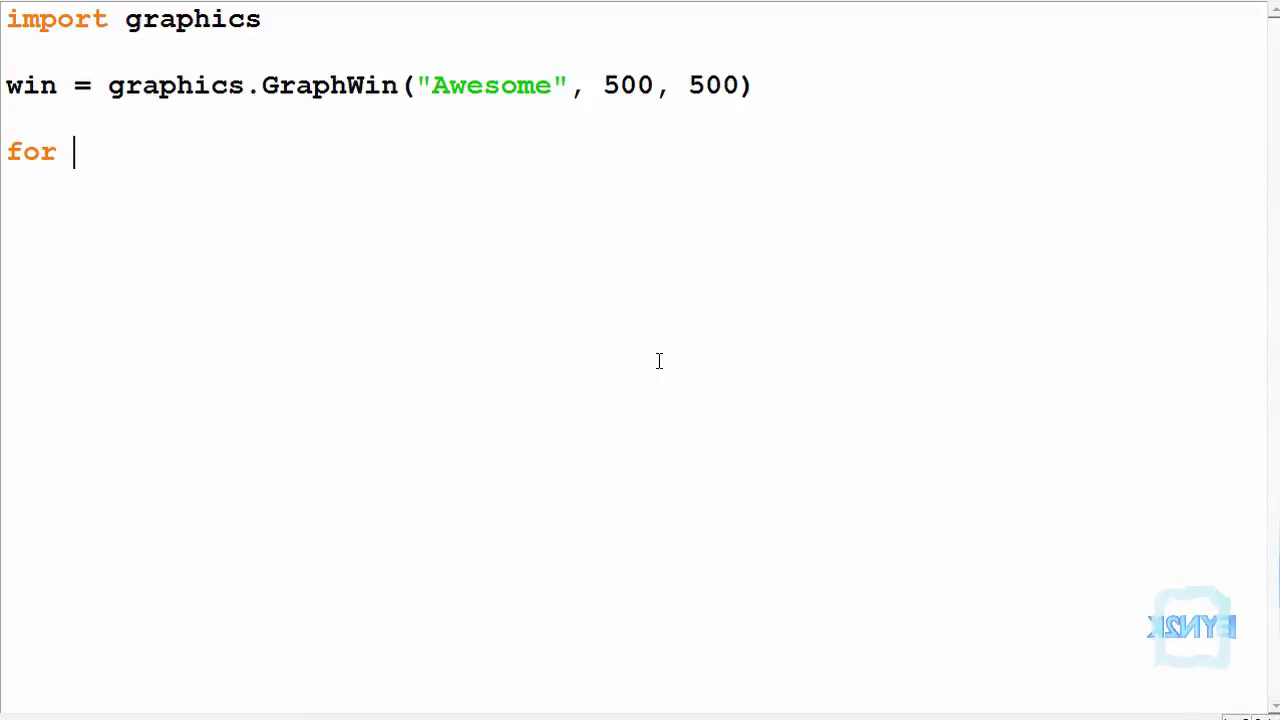
pyautogui.write('x')
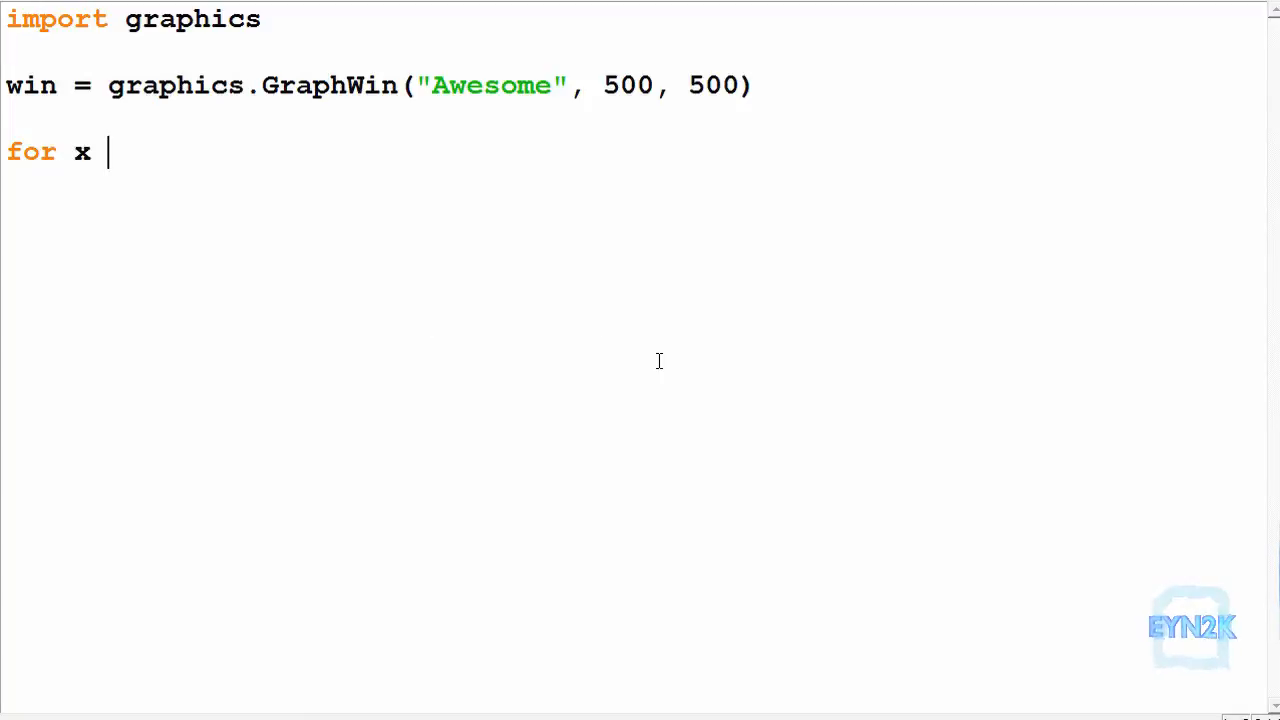
pyautogui.write('in')
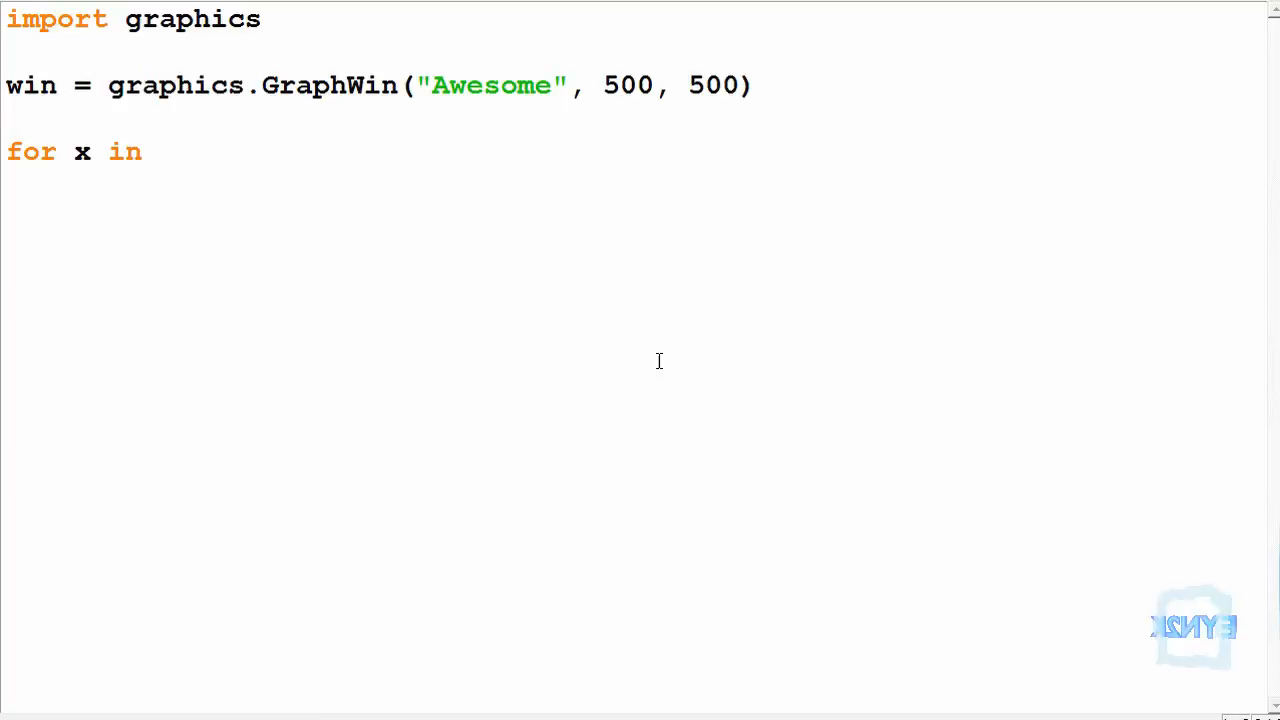
pyautogui.write('range')
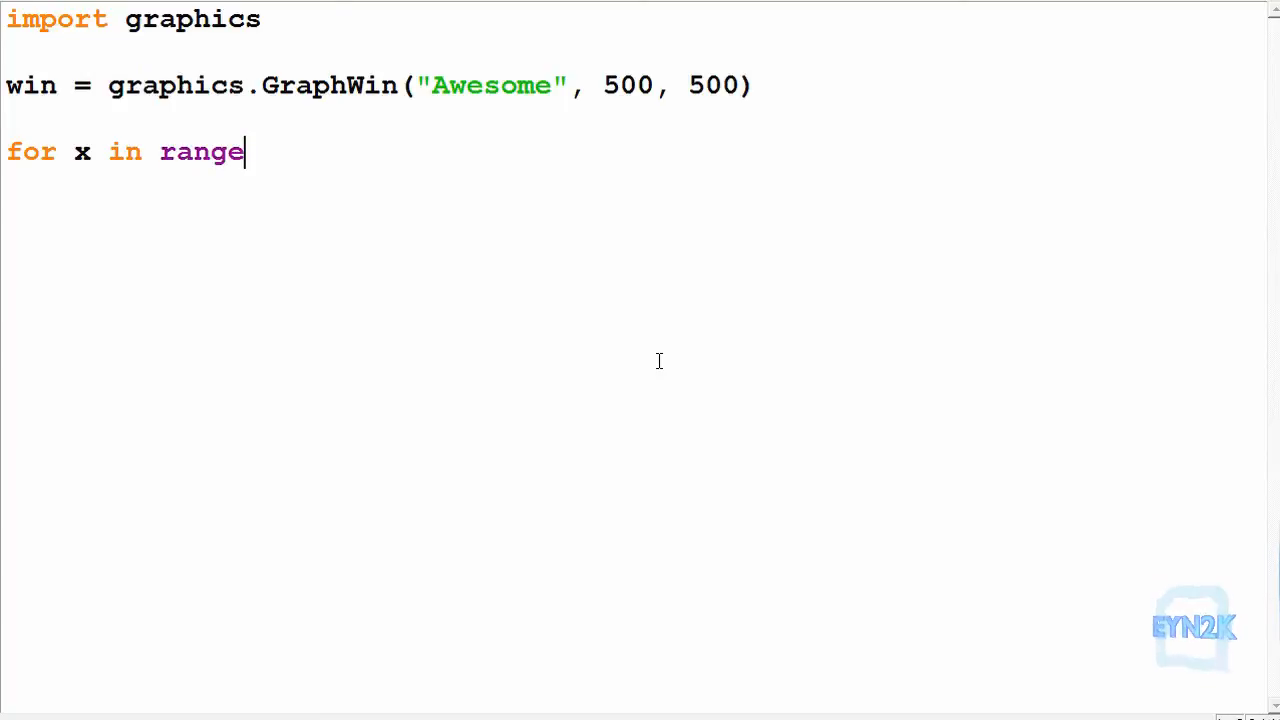
pyautogui.write('(0,')
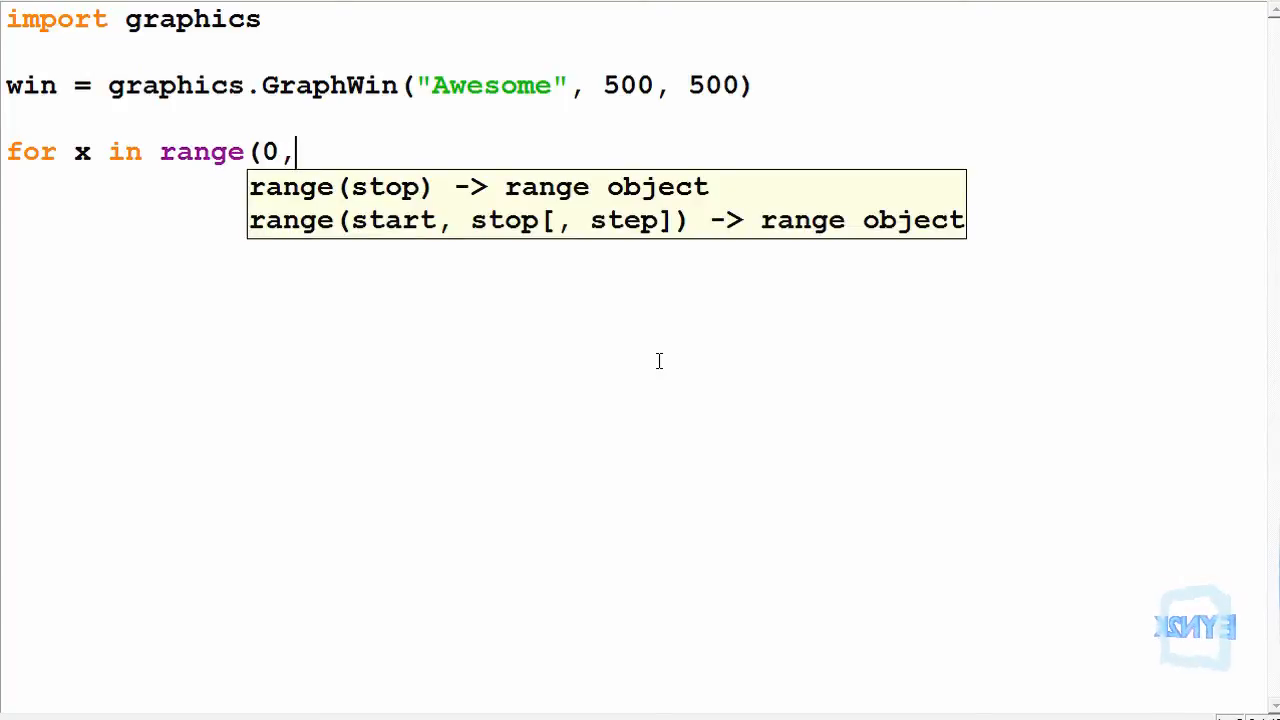
pyautogui.write('501)')
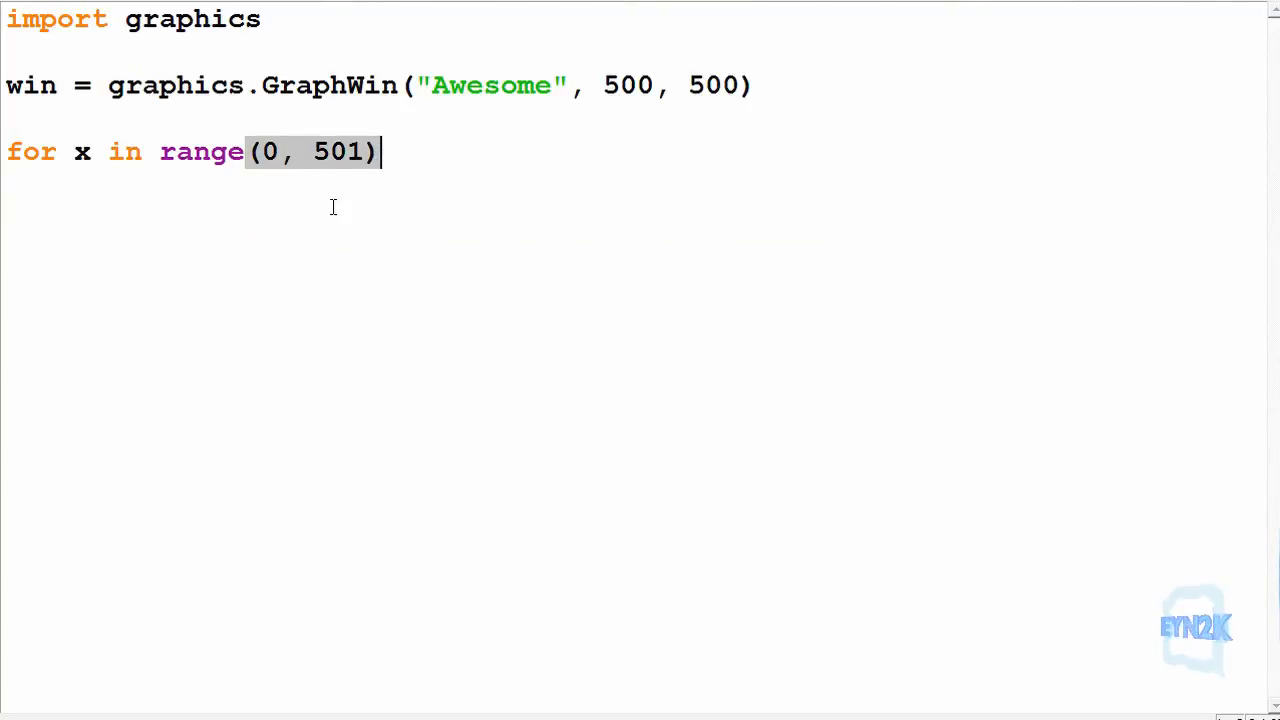
pyautogui.write(':')
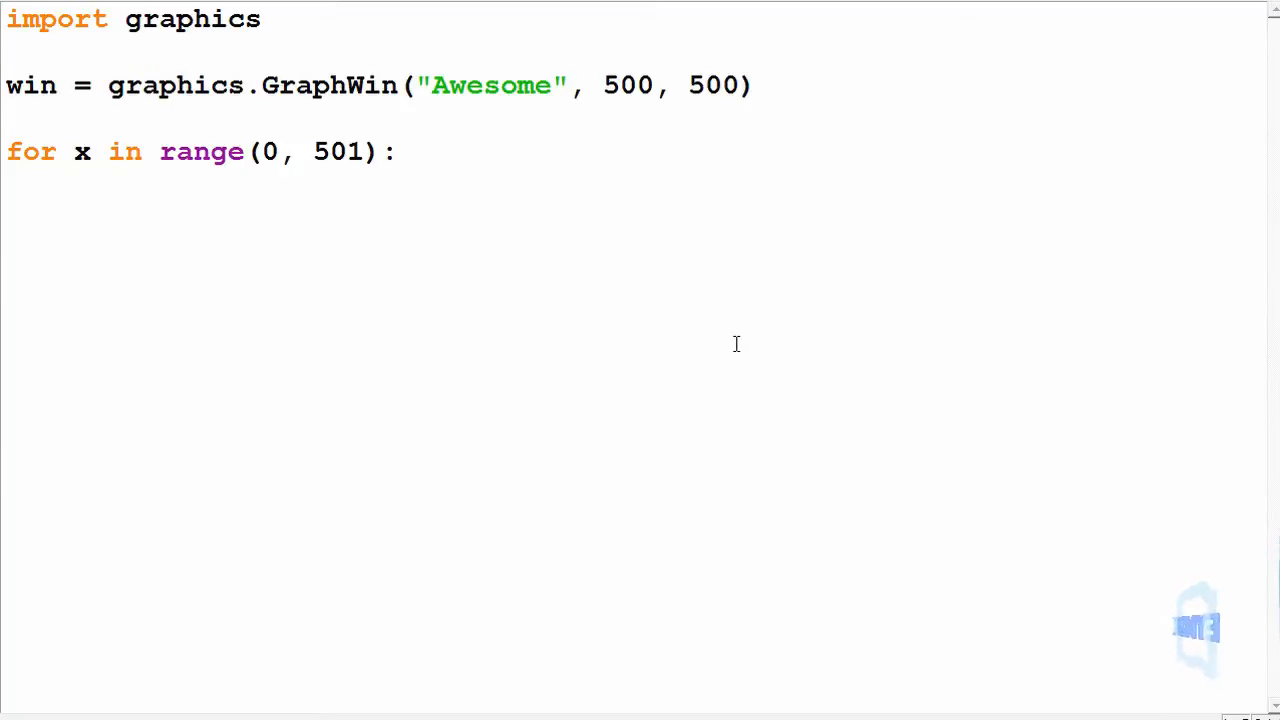
# Step: Begin the loop body with 'y = 500 - (x ** 2 +' as the y assignment
pyautogui.write('y =')
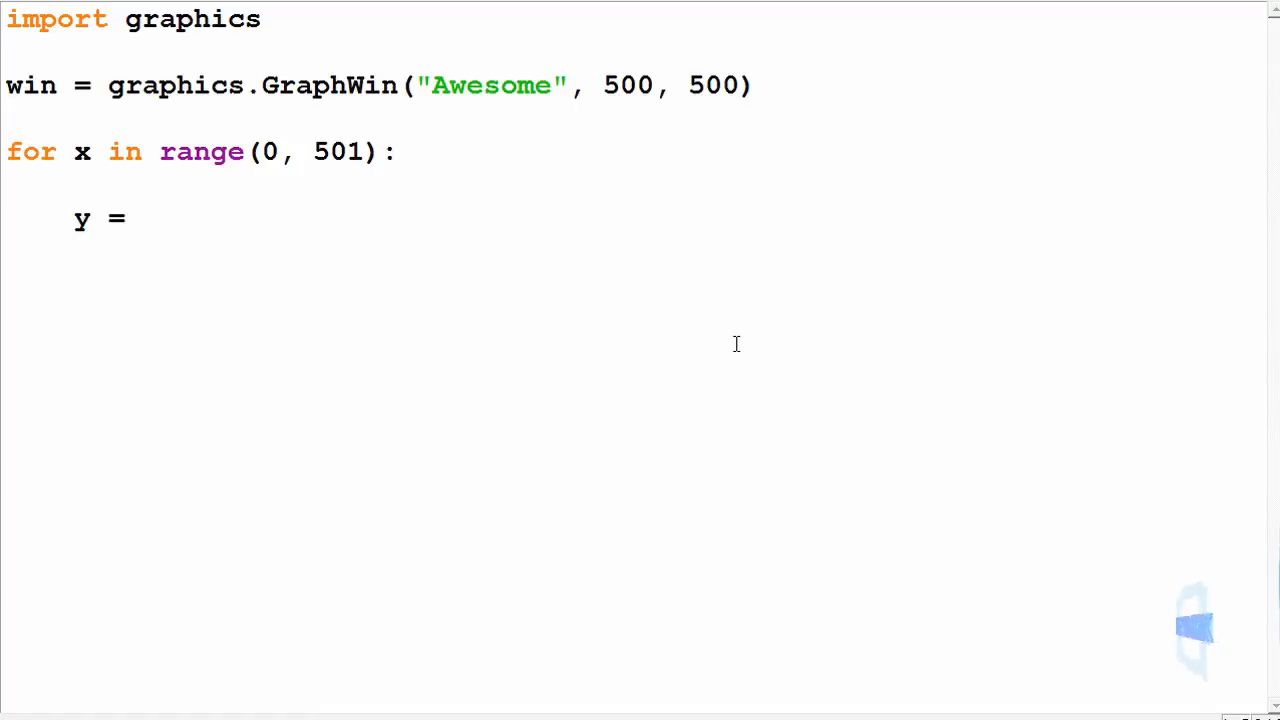
pyautogui.write('500')
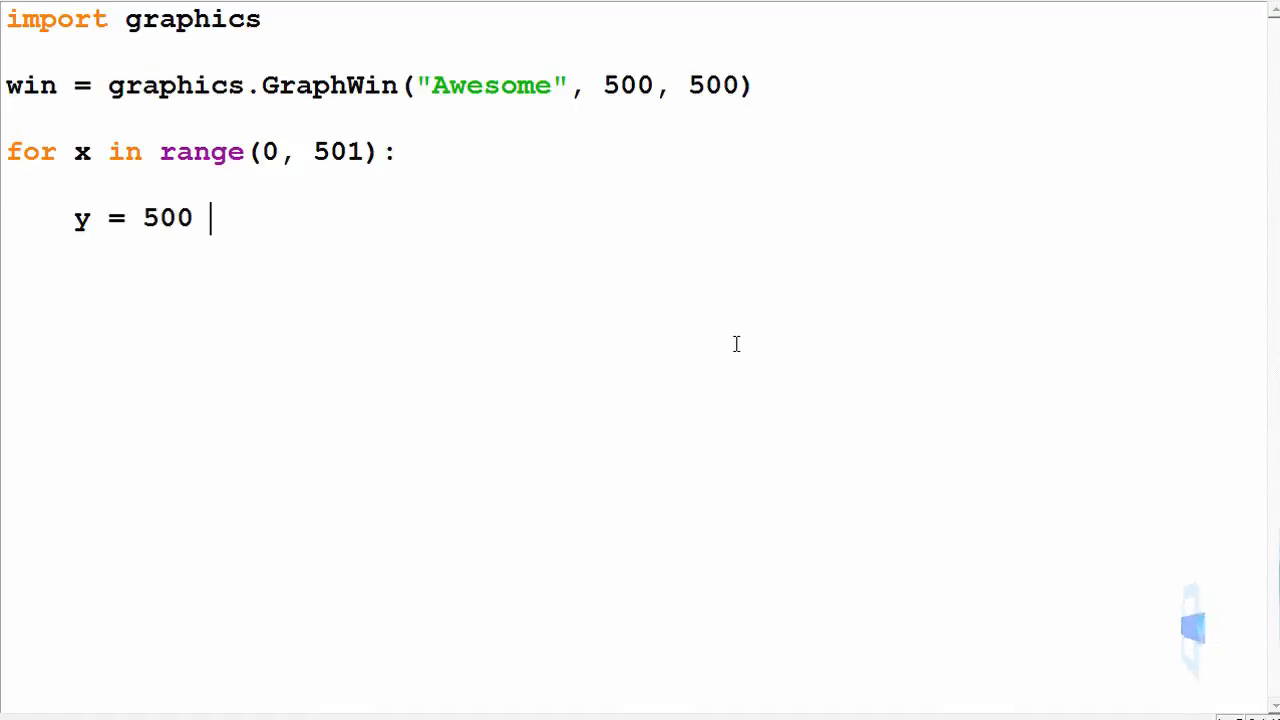
pyautogui.write('-')
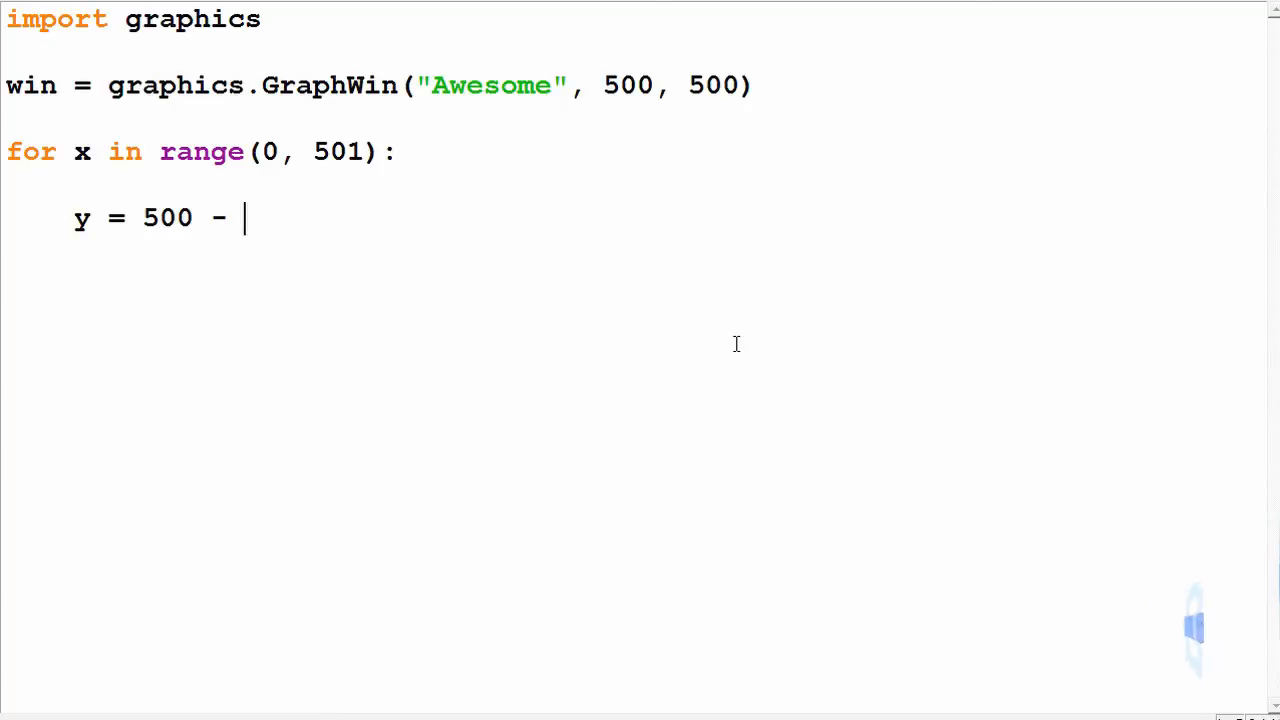
pyautogui.write('(')
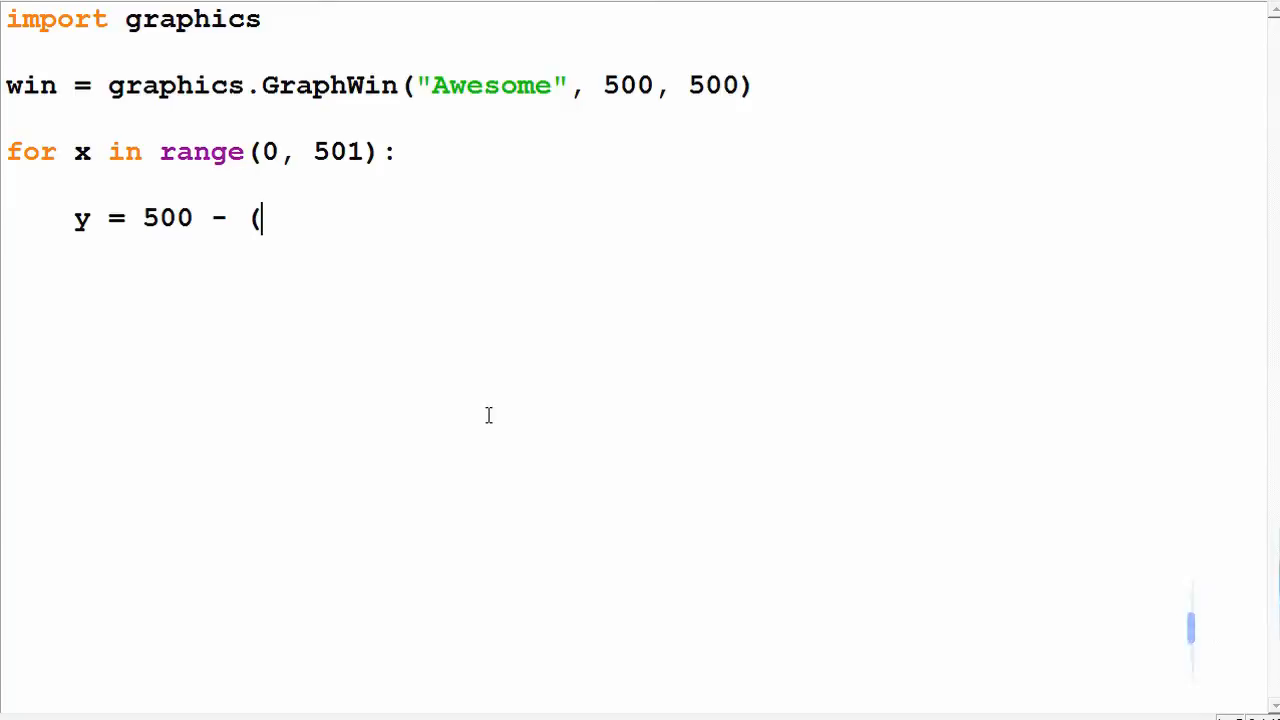
pyautogui.write('x **')
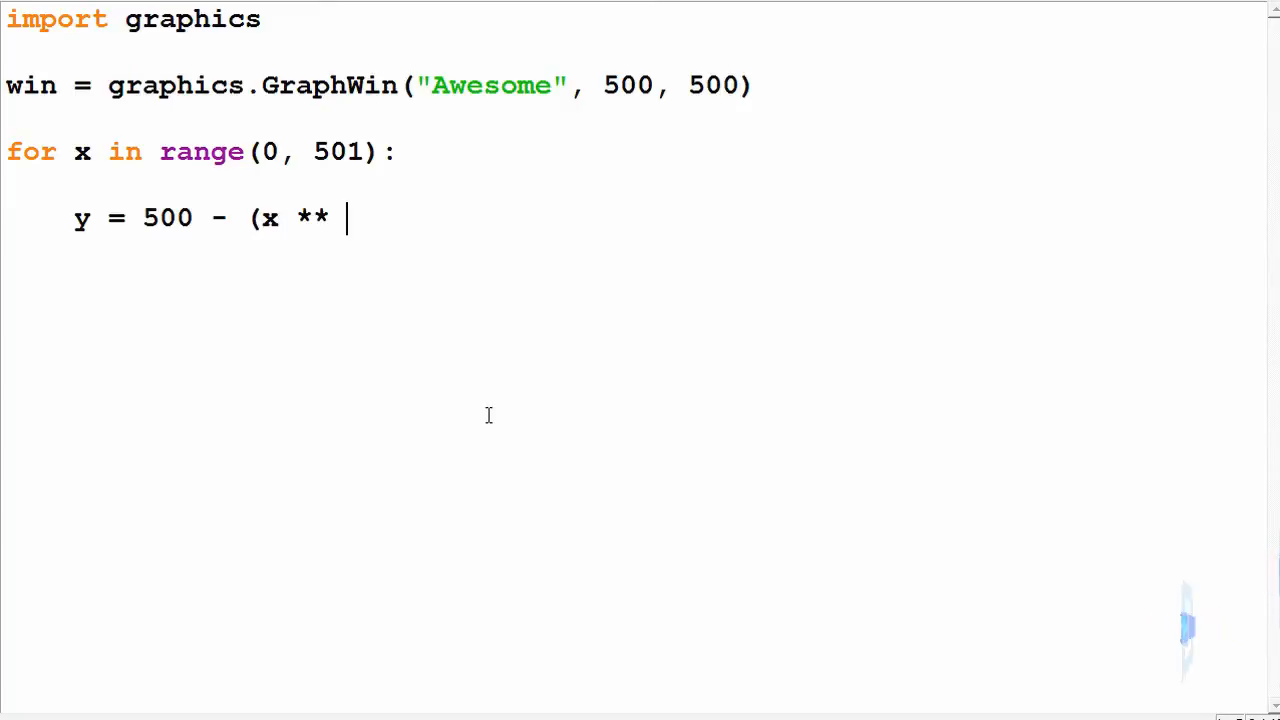
pyautogui.write('2 +50')
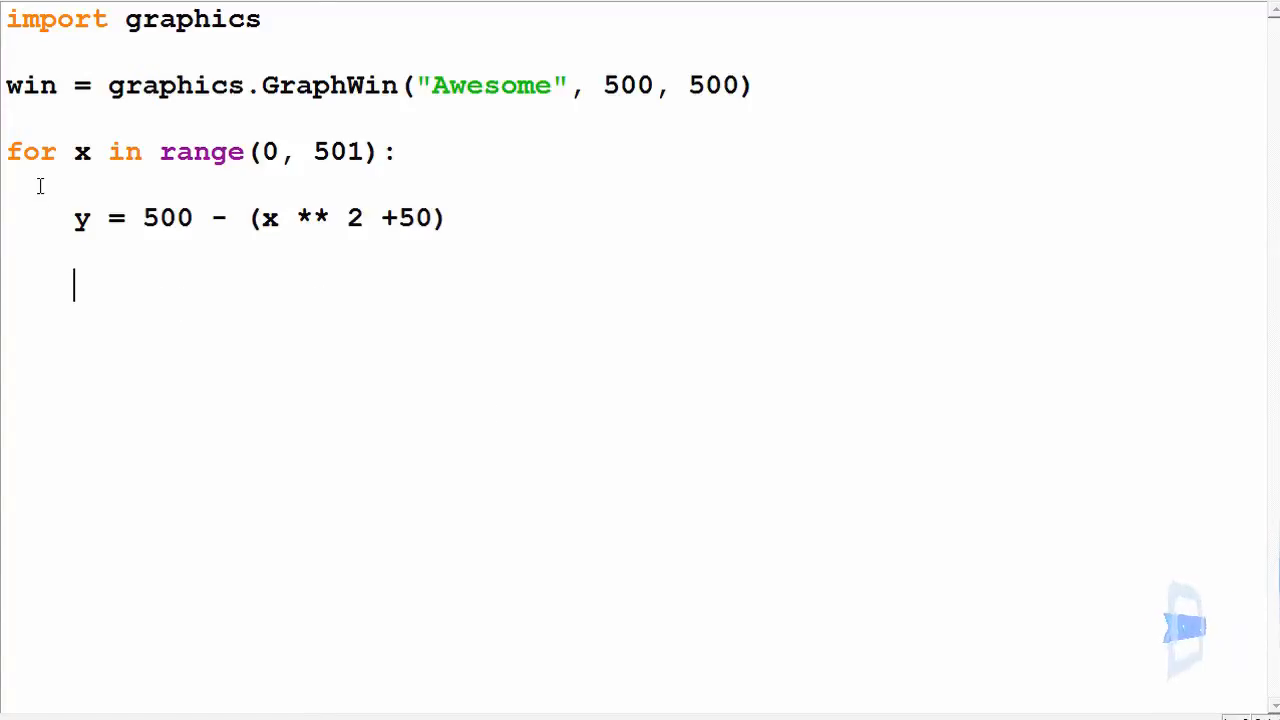
pyautogui.moveTo(878, 280)
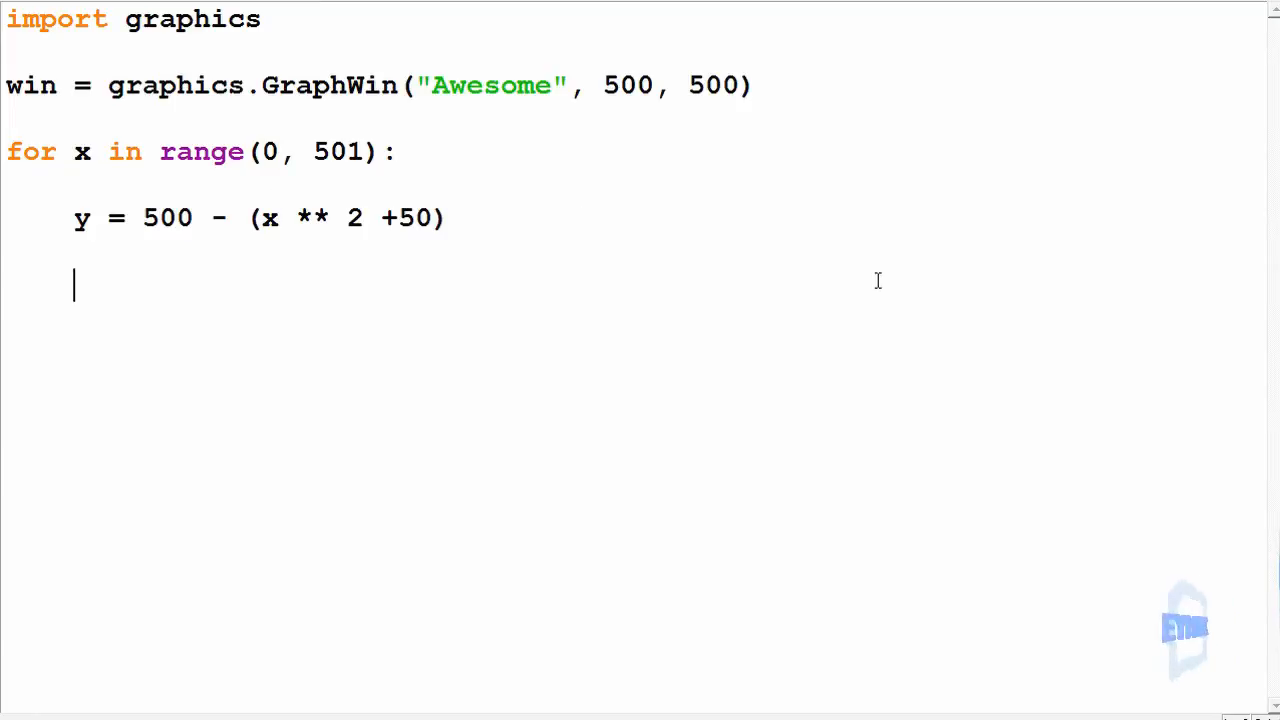
pyautogui.moveTo(840, 280)
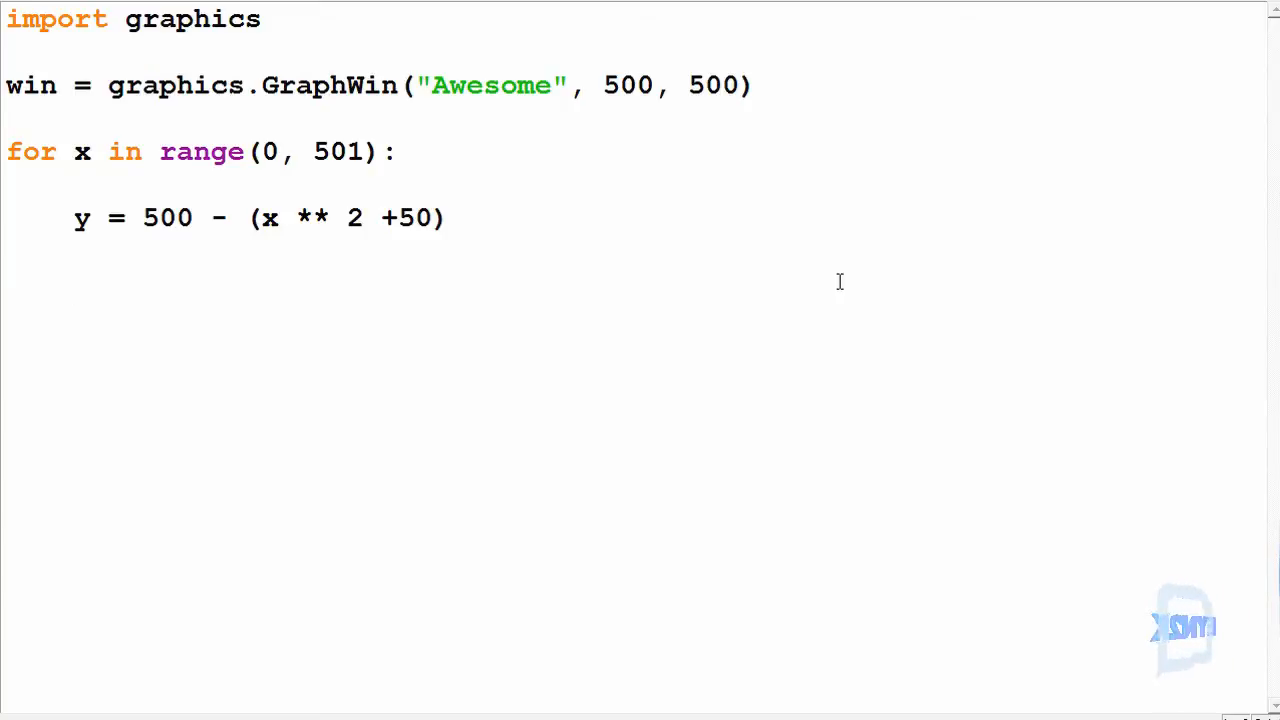
# Step: Add 'point = graphics.Point(x, y)' inside the loop and start a new indented line
pyautogui.write('point =')
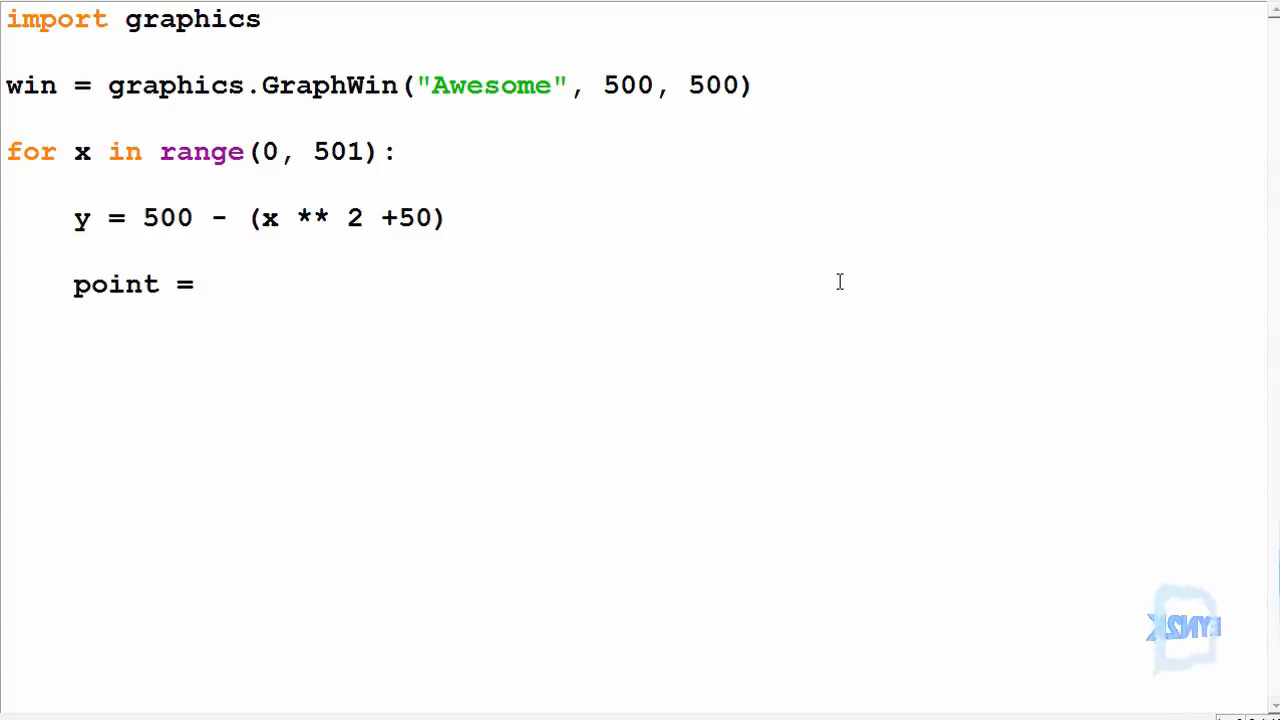
pyautogui.write('graphics.Poi')
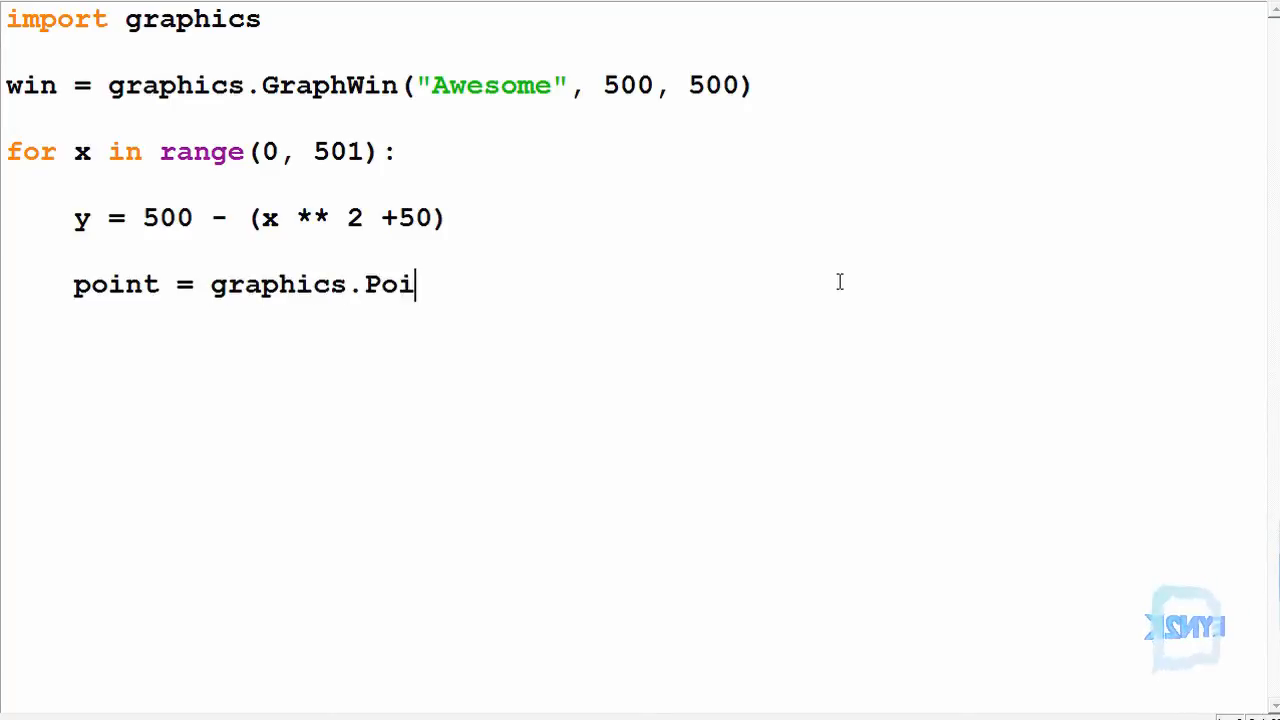
pyautogui.write('nt(')
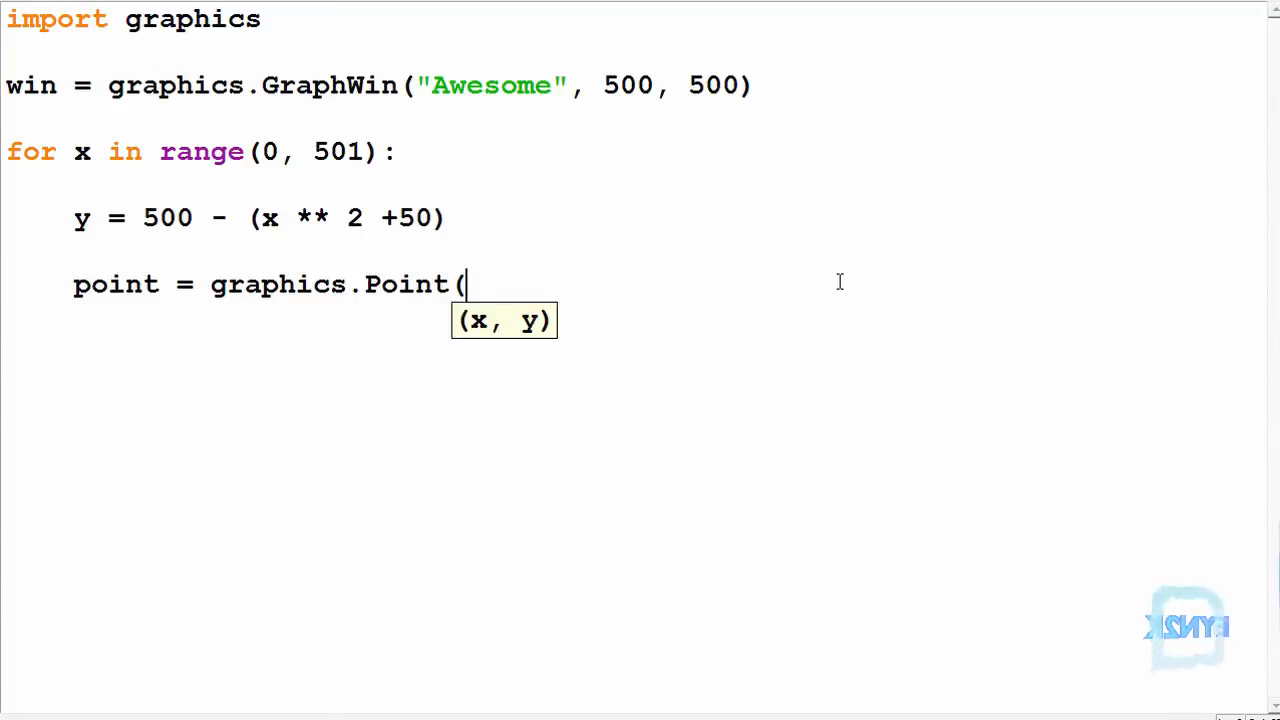
pyautogui.press('Tab')
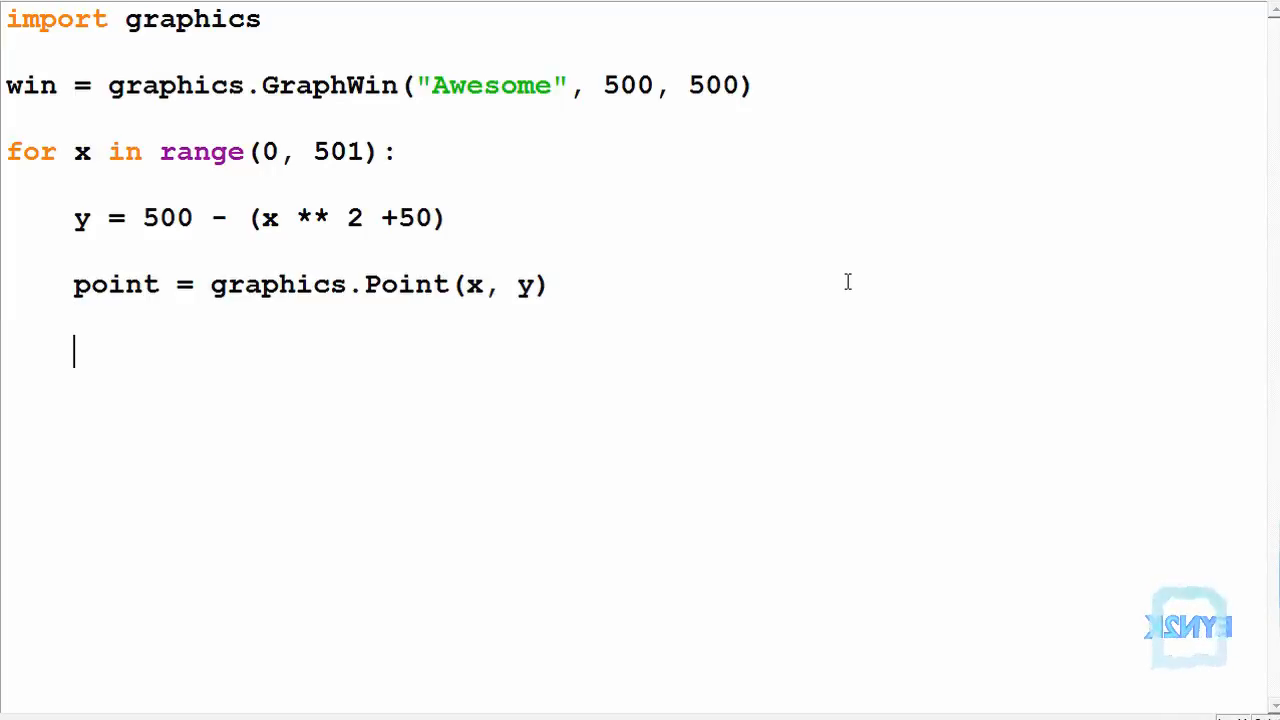
# Step: Add 'point.draw(win)' so each point is drawn in the window
pyautogui.write('po')
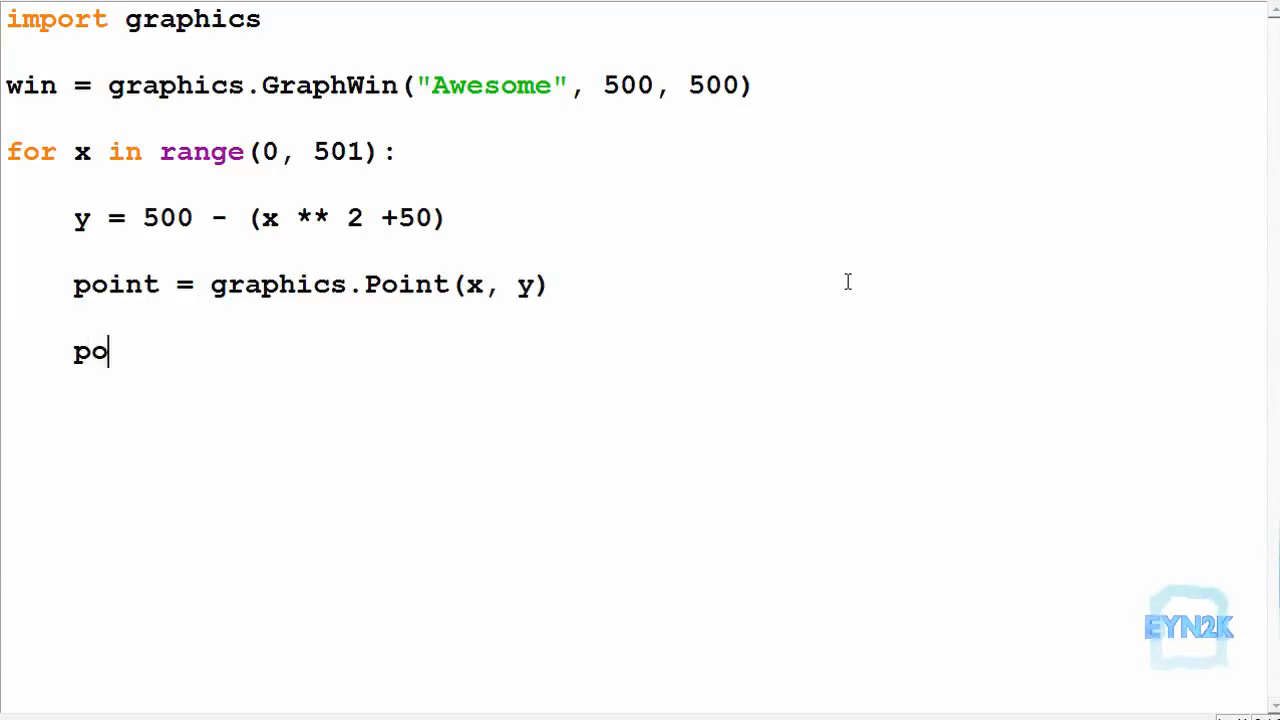
pyautogui.write('int.draw')
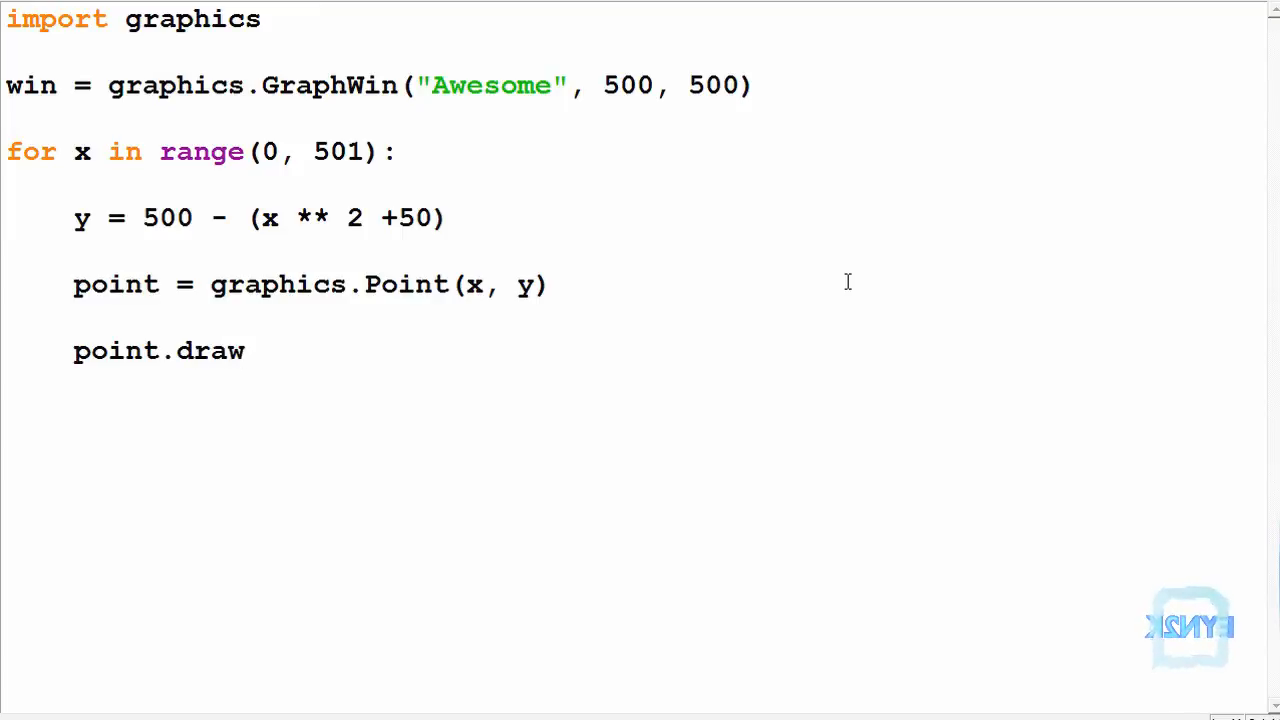
pyautogui.write('()')
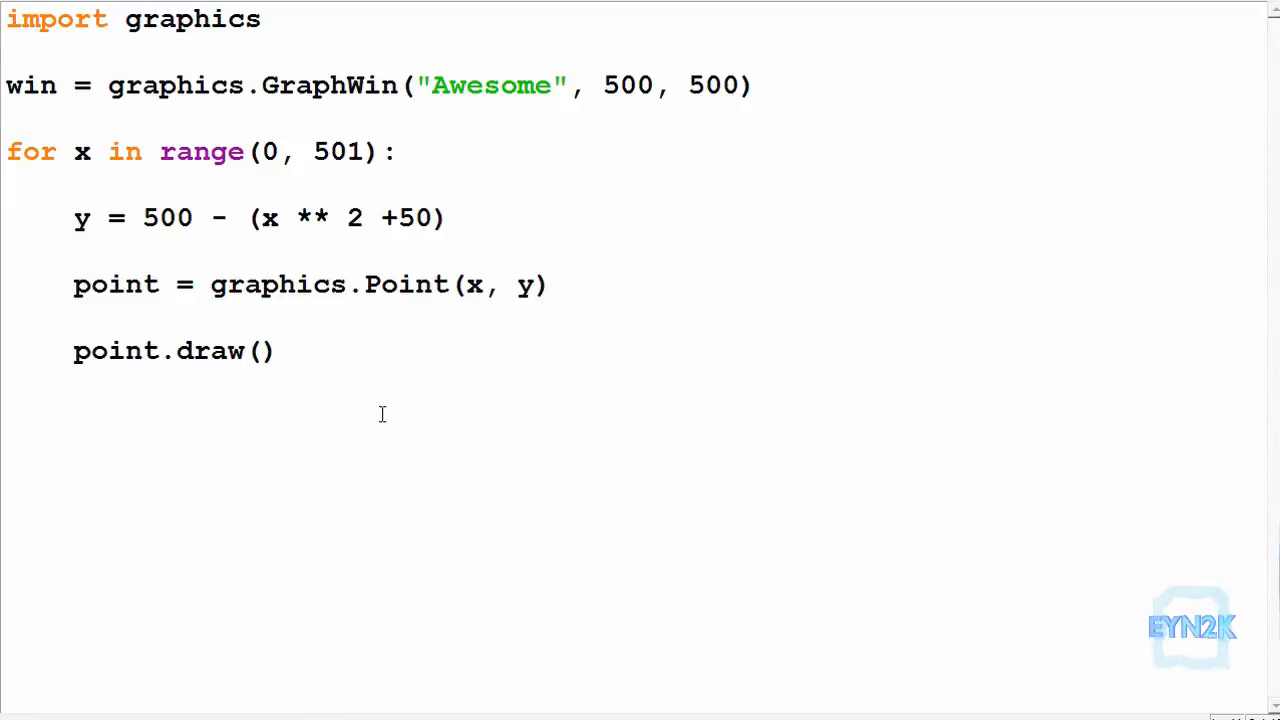
pyautogui.write('win')
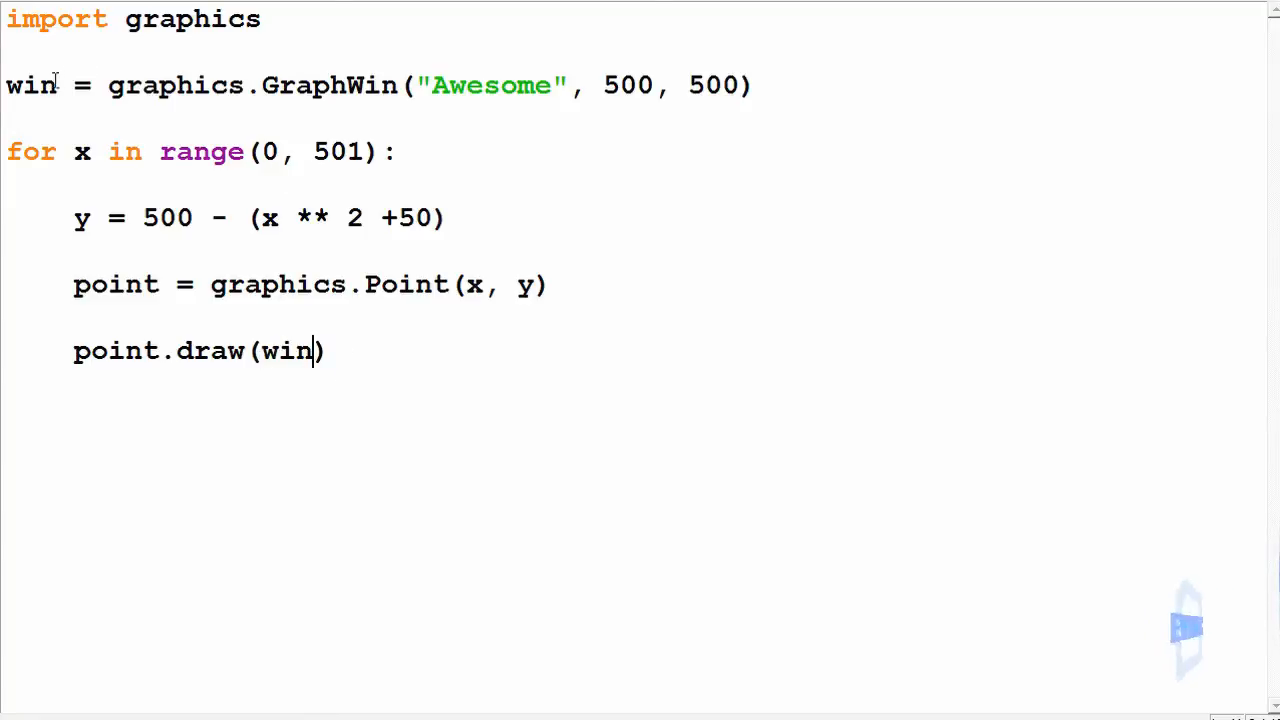
pyautogui.moveTo(308, 408)
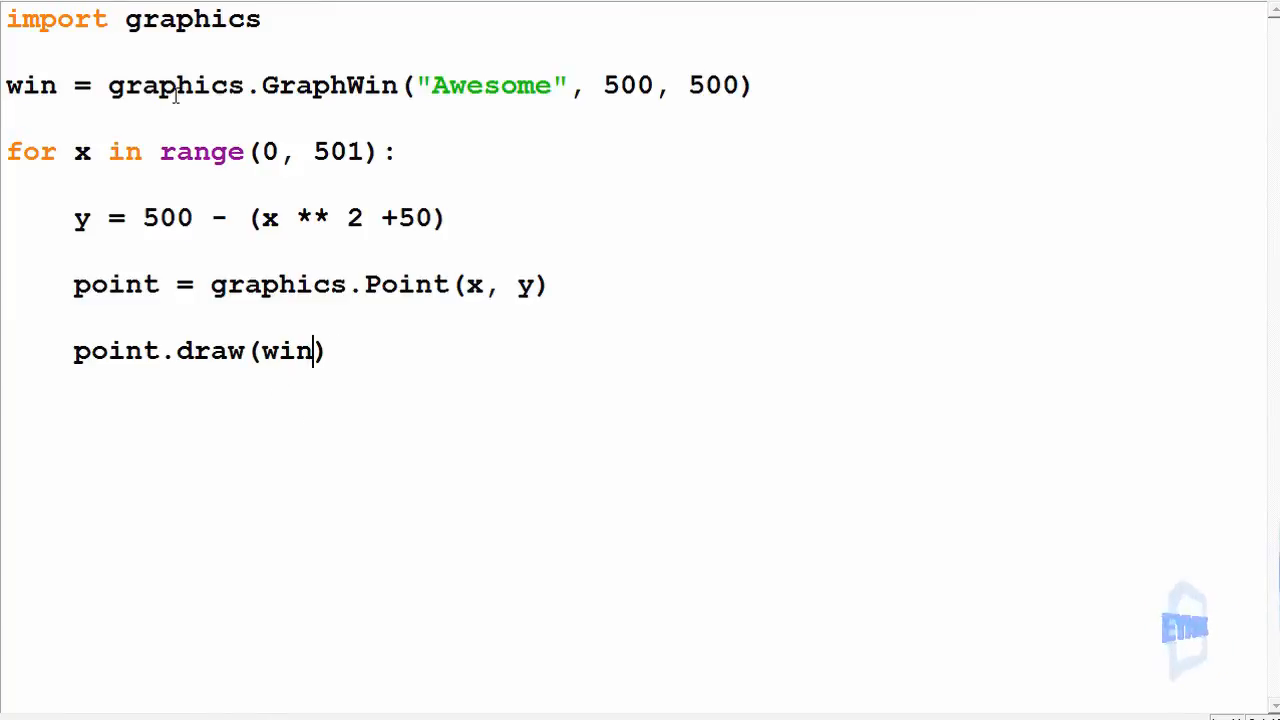
pyautogui.moveTo(568, 430)
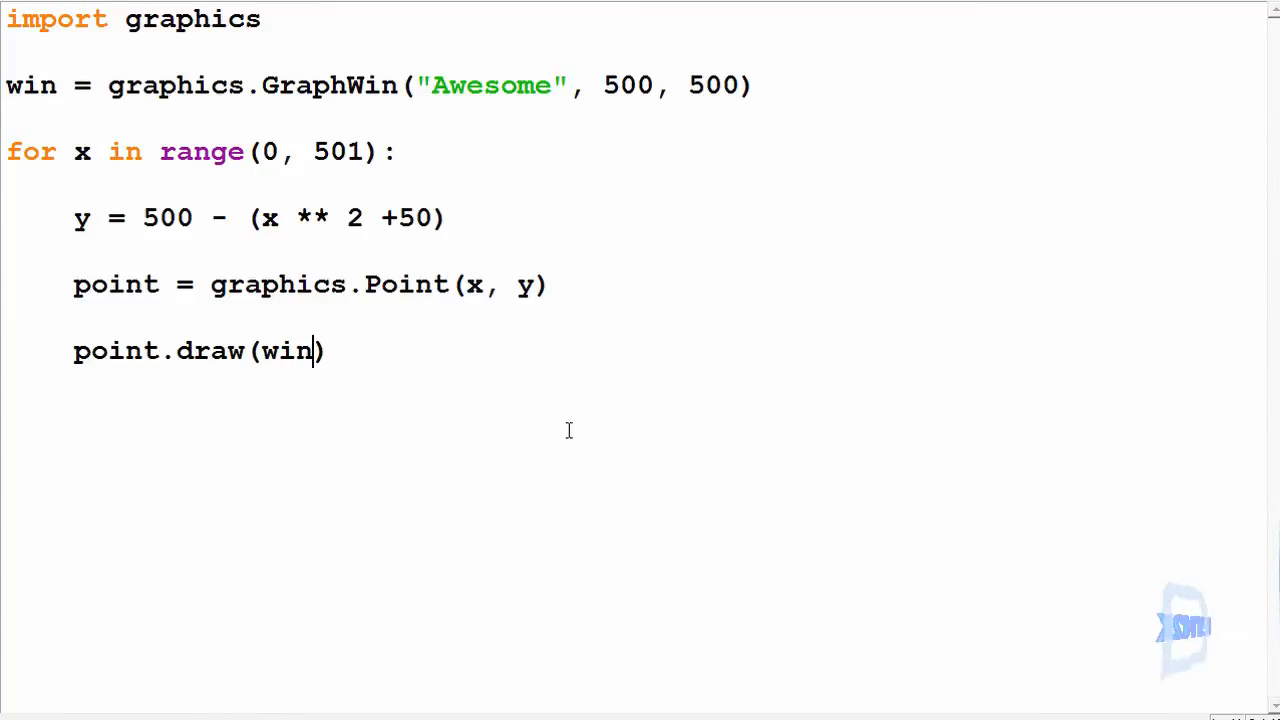
pyautogui.moveTo(648, 448)
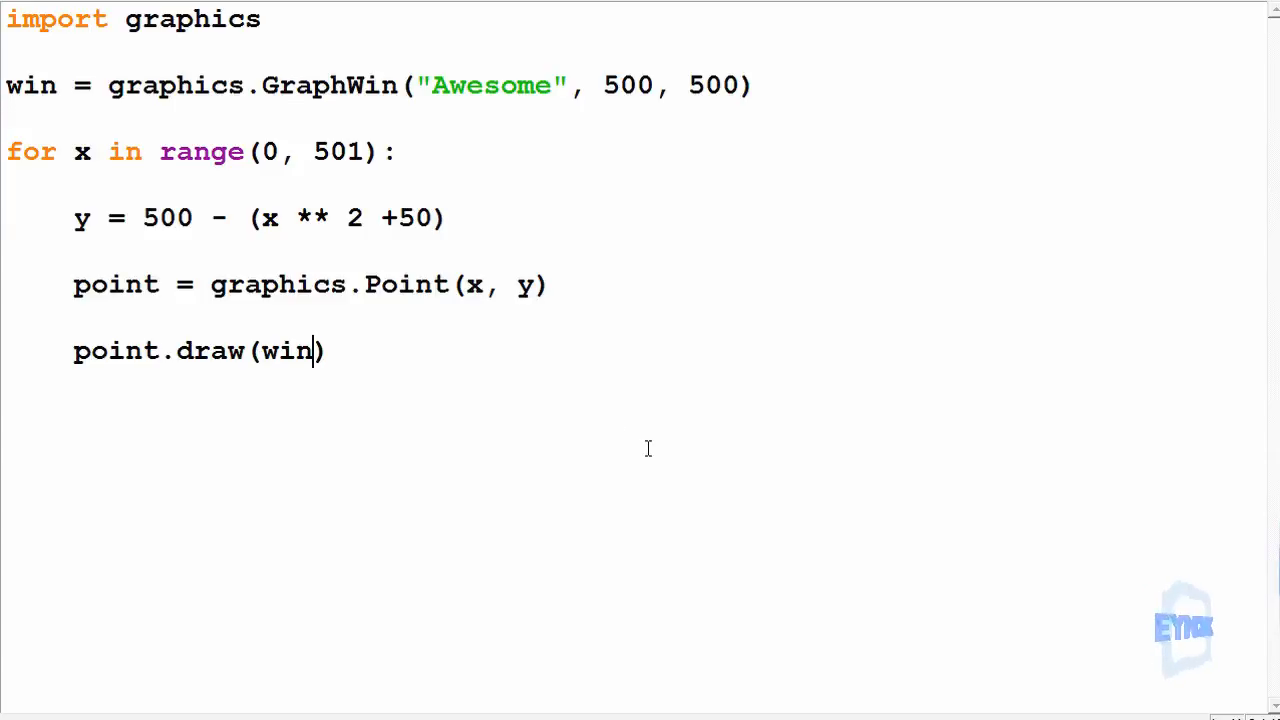
# Step: Save the script as 'for loop Graphics' and run it to show the plotted dots
pyautogui.press('ctrl+s')
pyautogui.write('for loop Graphics')
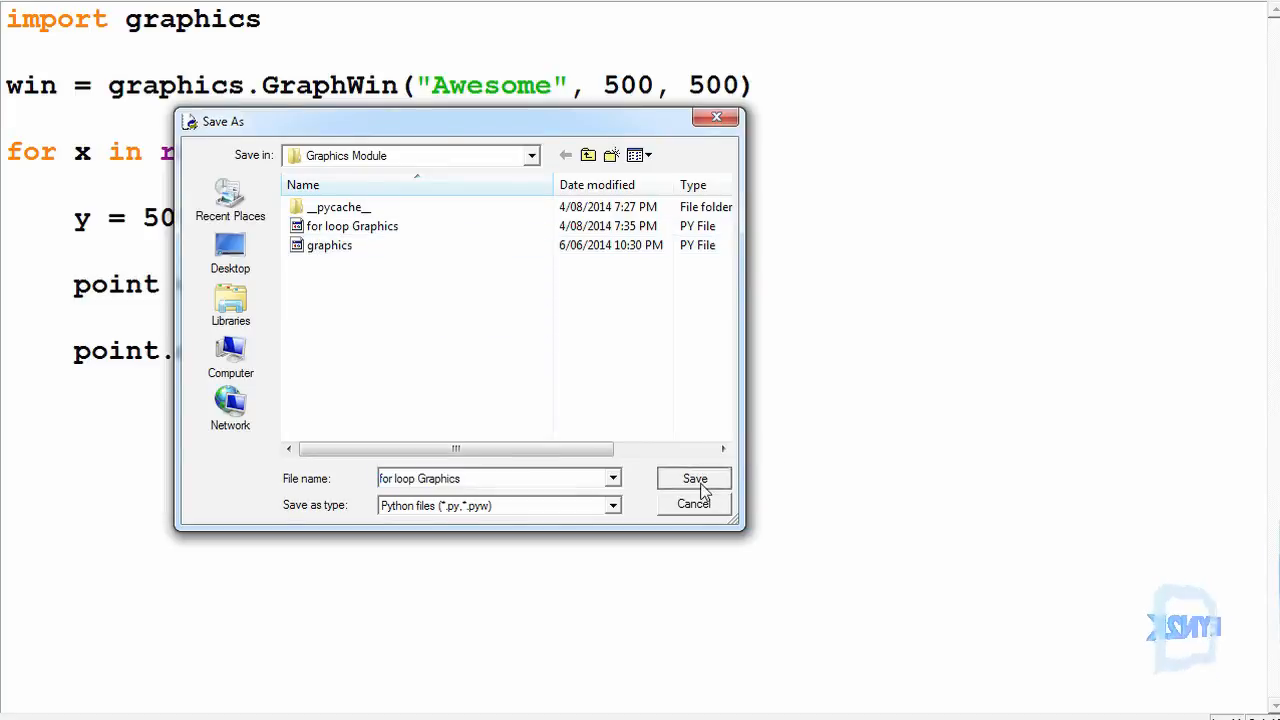
pyautogui.click(694, 478)
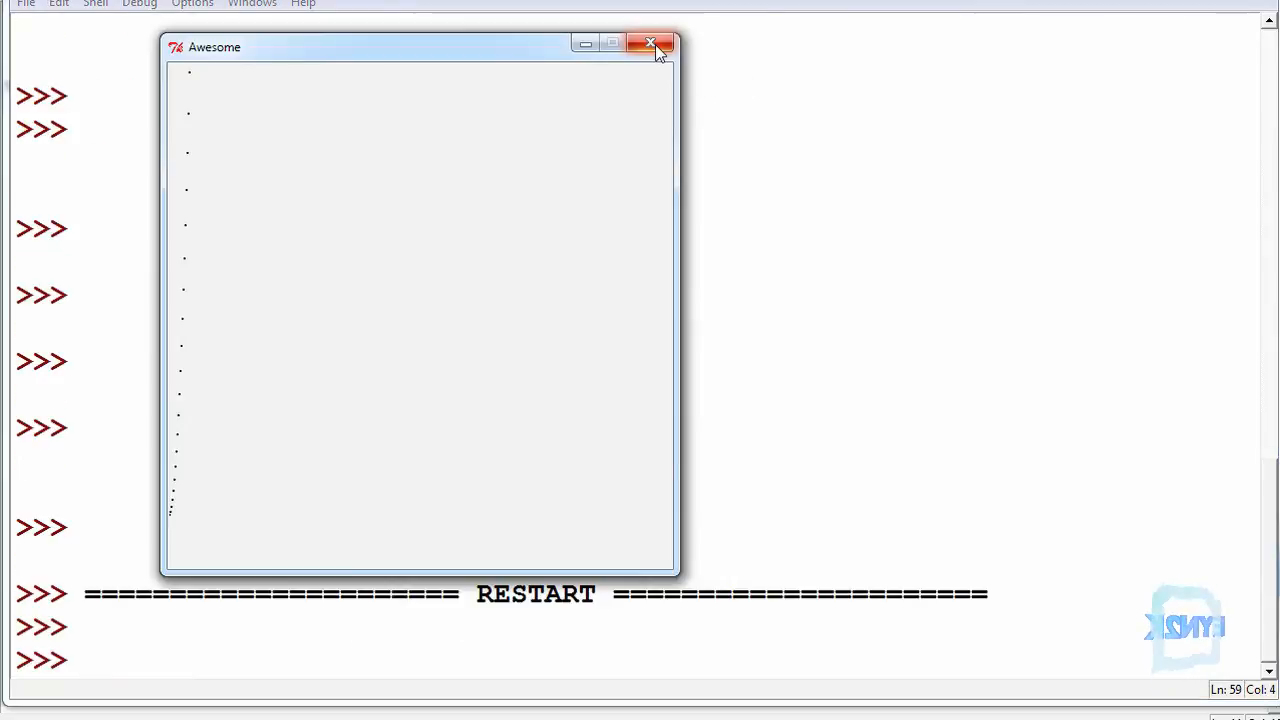
pyautogui.moveTo(344, 58)
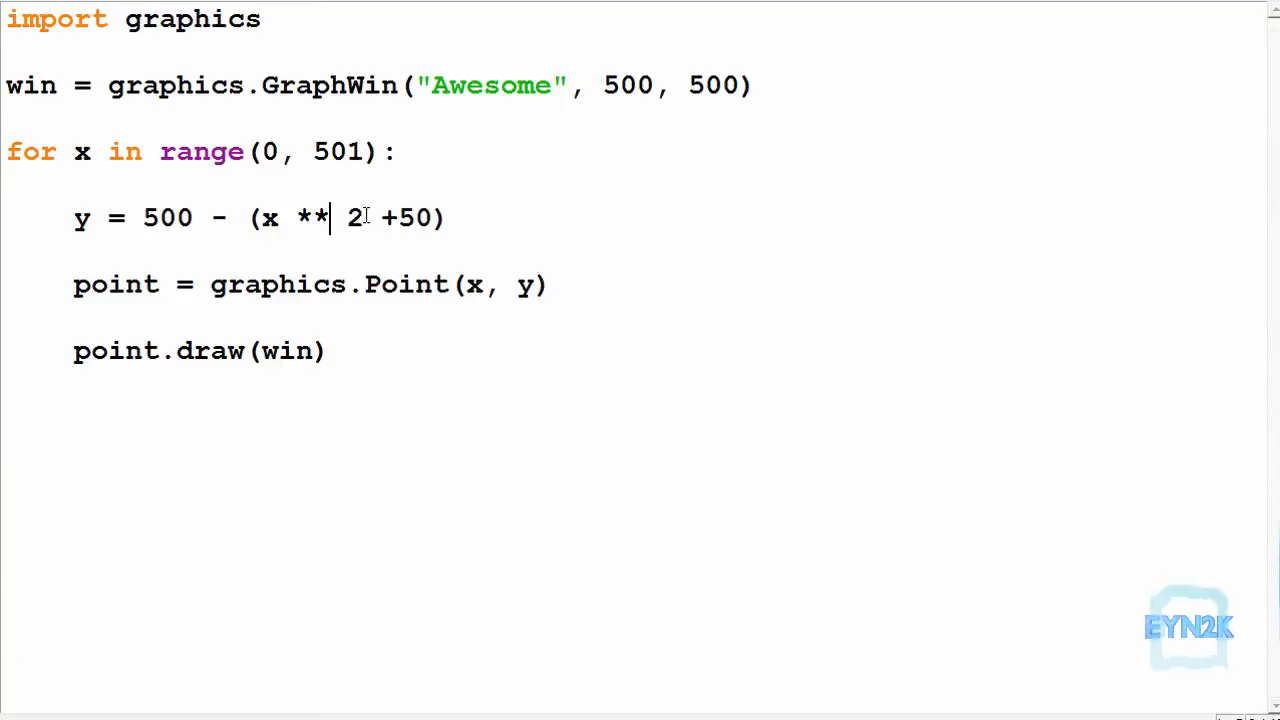
# Step: Edit the y line to drop the squared term, saving and rerunning at the prompt
pyautogui.press('BackSpace')
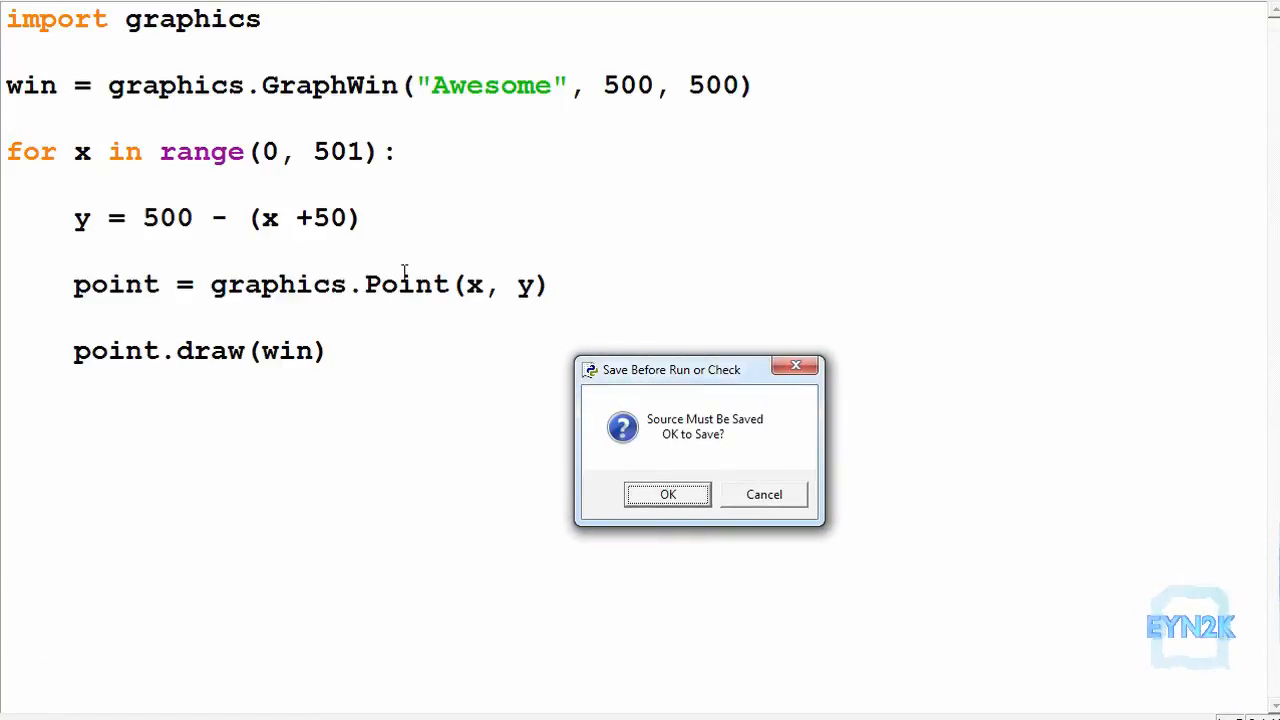
pyautogui.click(668, 494)
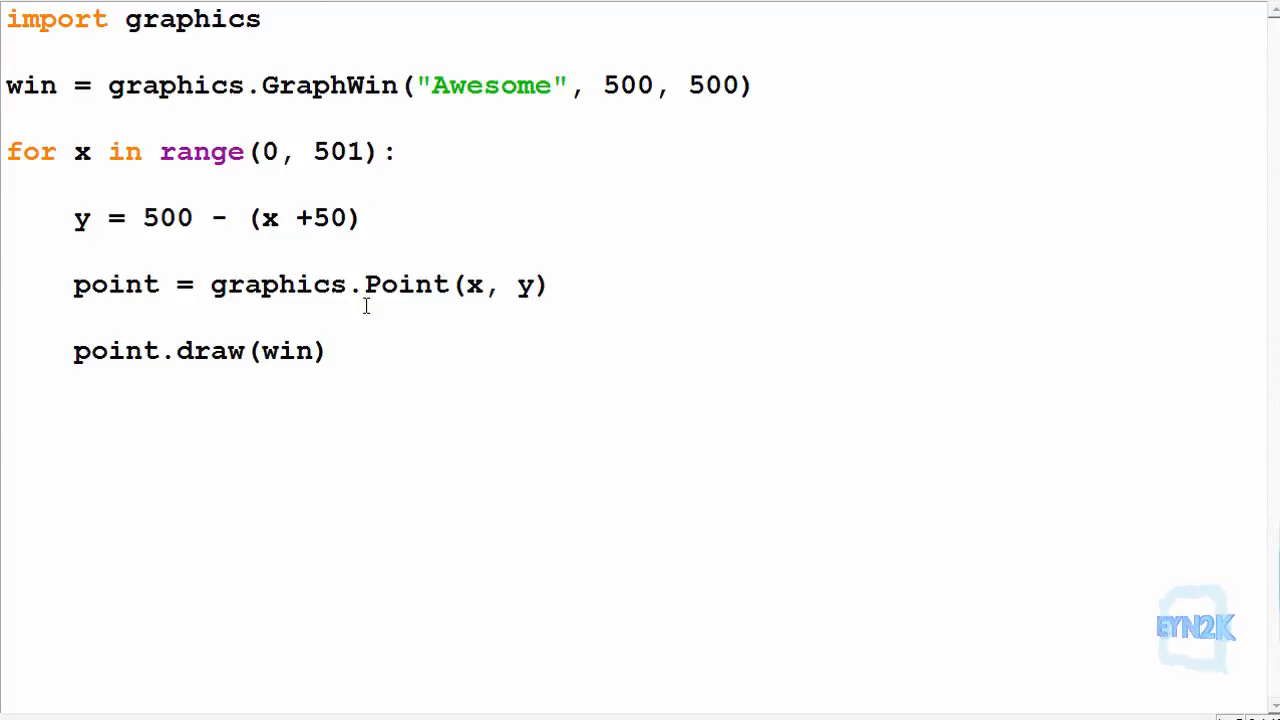
pyautogui.write('2*')
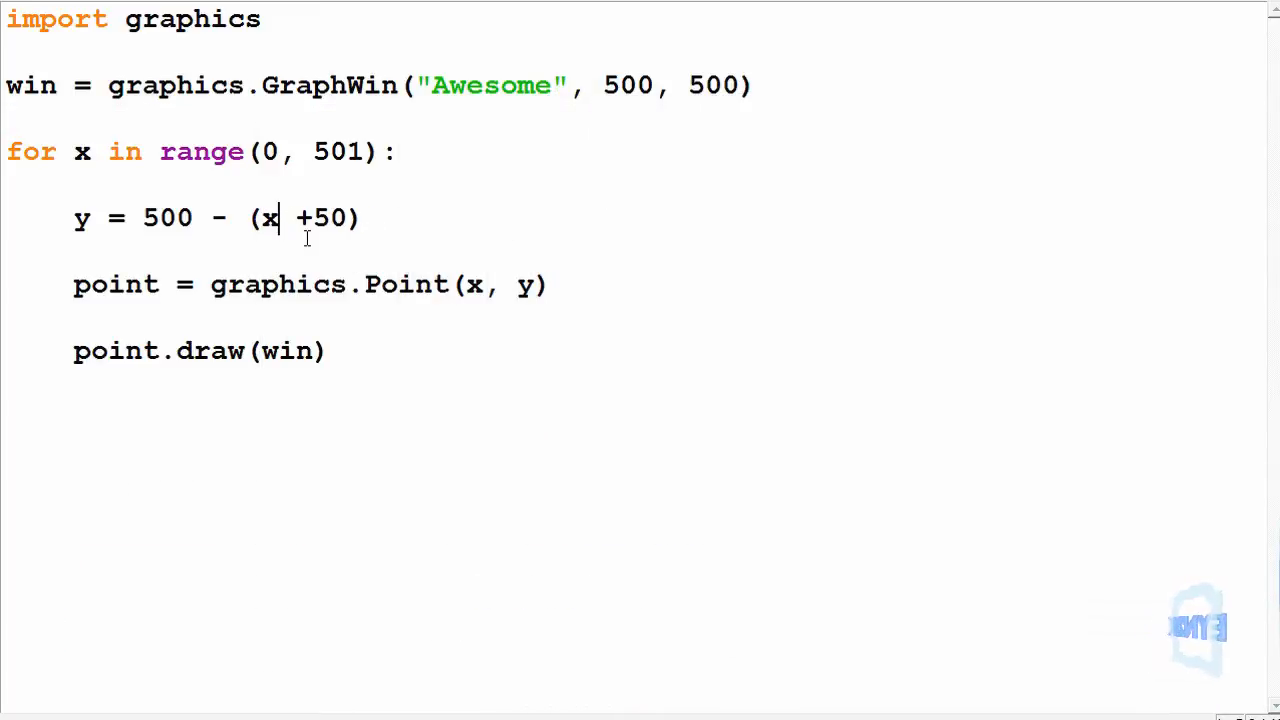
# Step: Rewrite the y formula as y = 500 - ((x/ 50)**2 +50)
pyautogui.write('**')
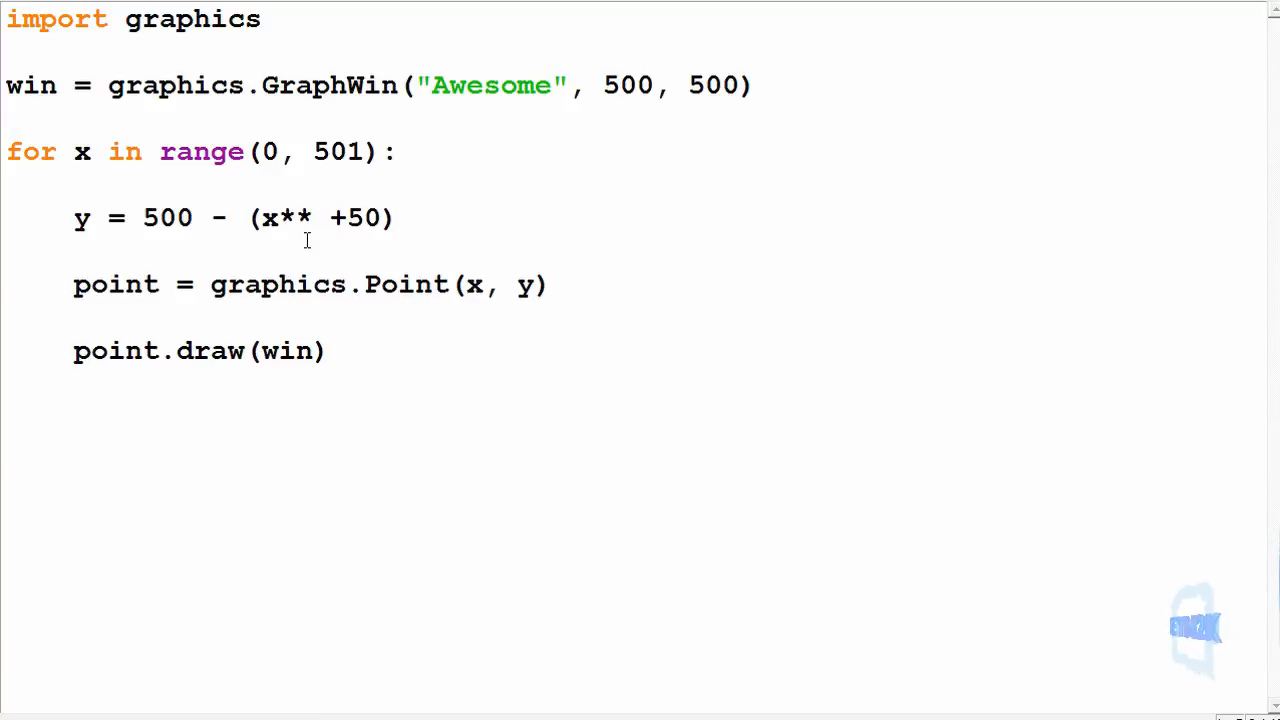
pyautogui.write('2')
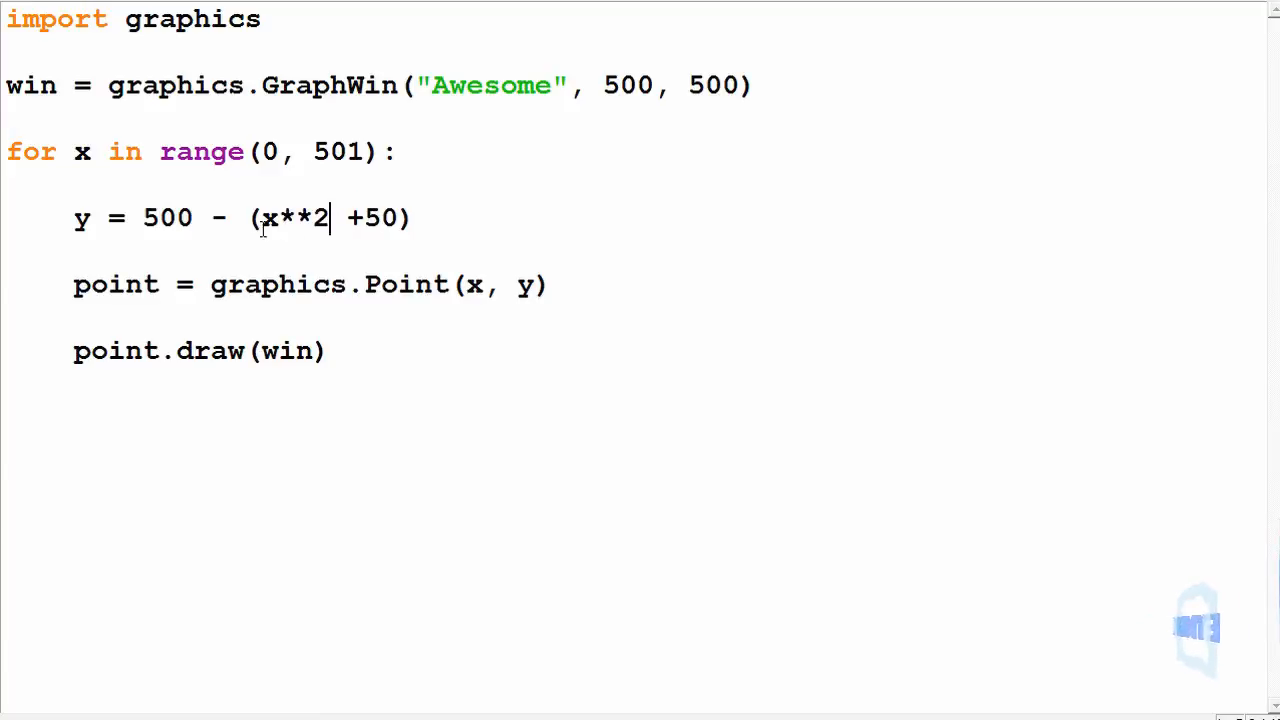
pyautogui.moveTo(240, 224)
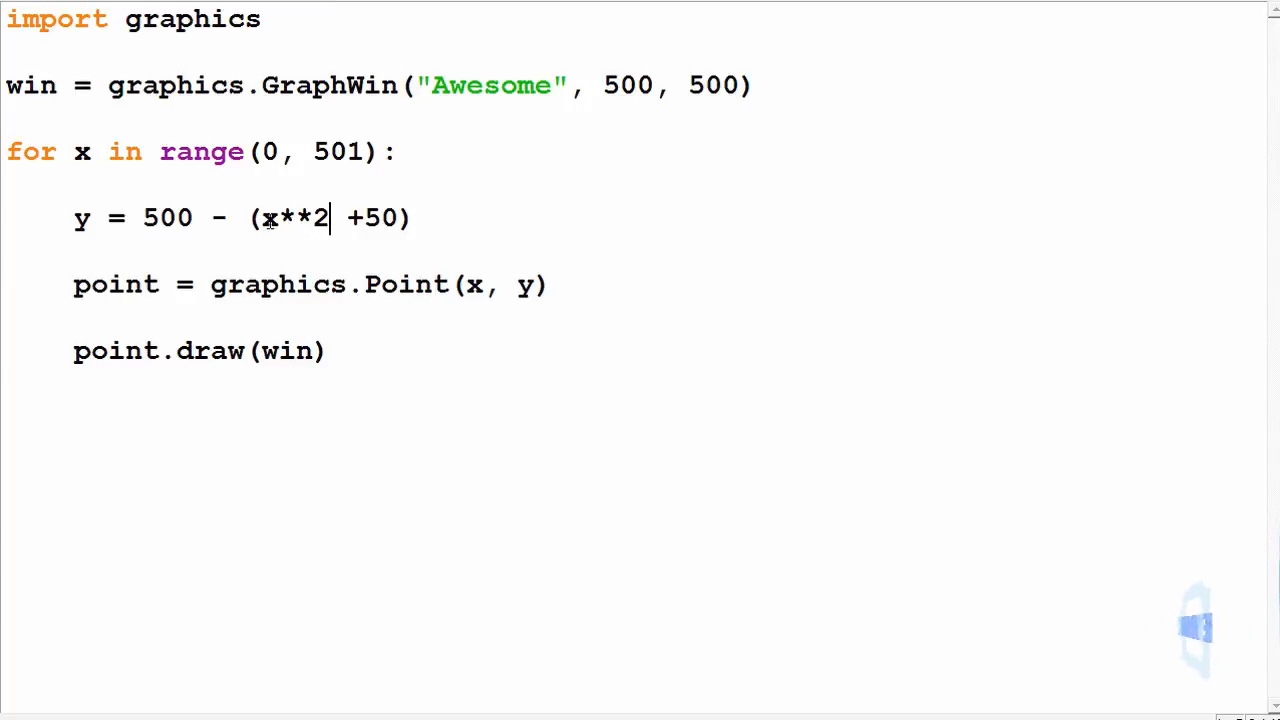
pyautogui.write('((x/')
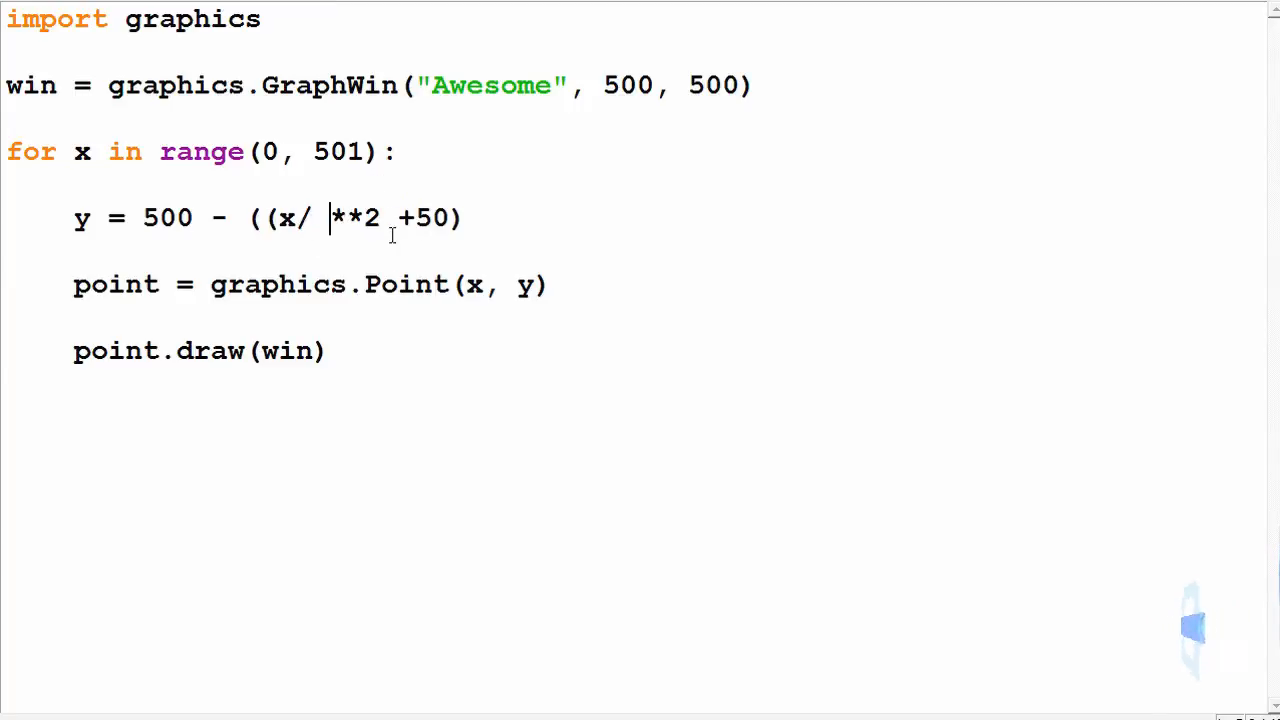
pyautogui.write('50)')
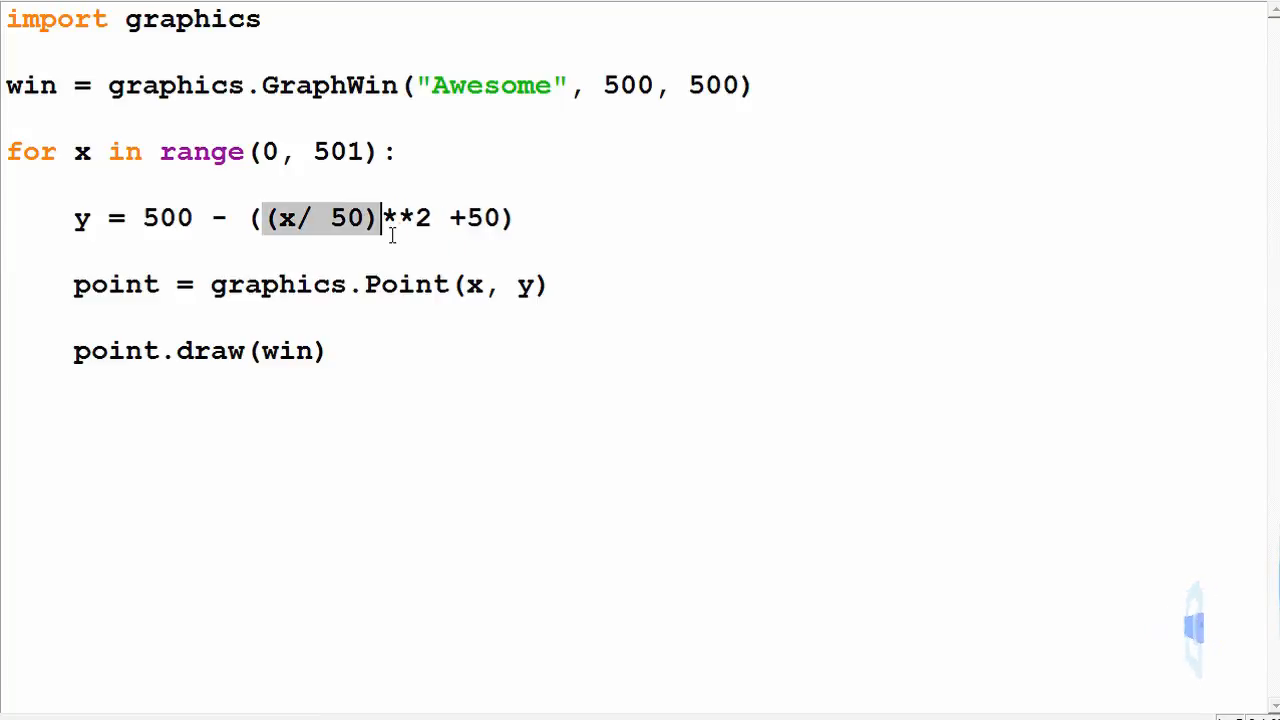
# Step: Run the script with divisor 20 and move the Awesome window aside to see the parabola
pyautogui.press('F5')
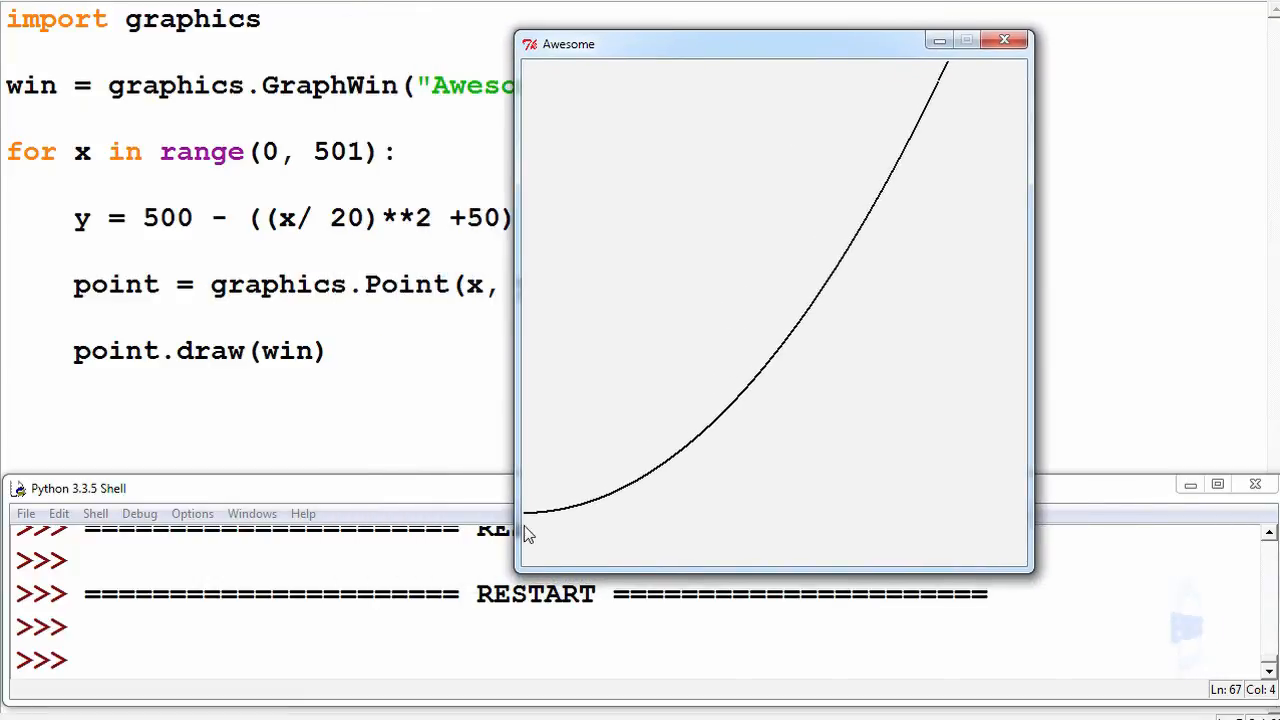
pyautogui.moveTo(568, 44); pyautogui.dragTo(718, 36)
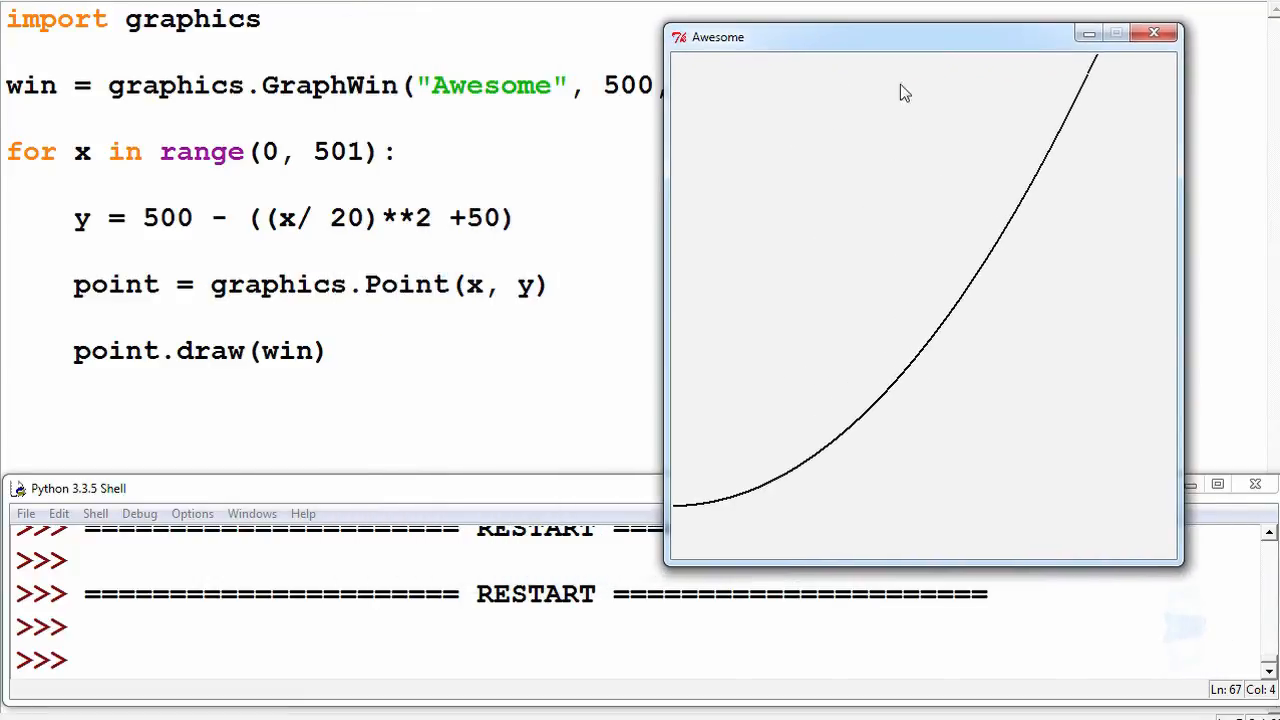